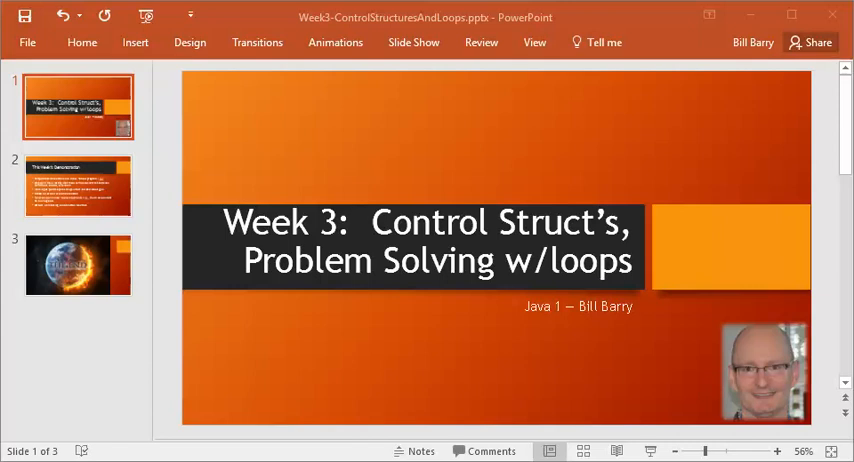
mouse_move(92, 172)
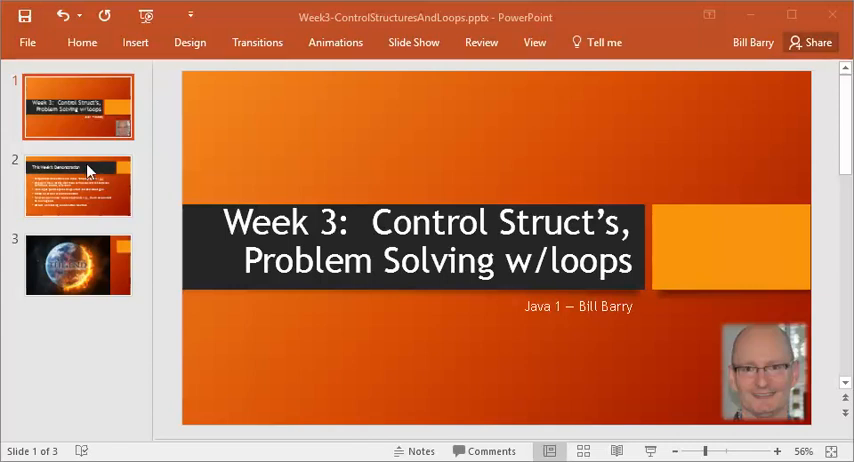
mouse_move(82, 196)
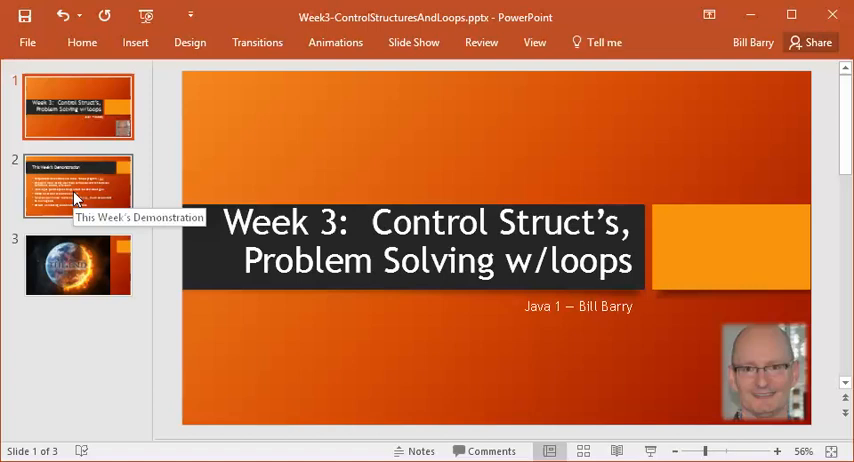
Step: Show slide 2, 'This Week's Demonstration', listing the temperature-conversion program goals
click(78, 188)
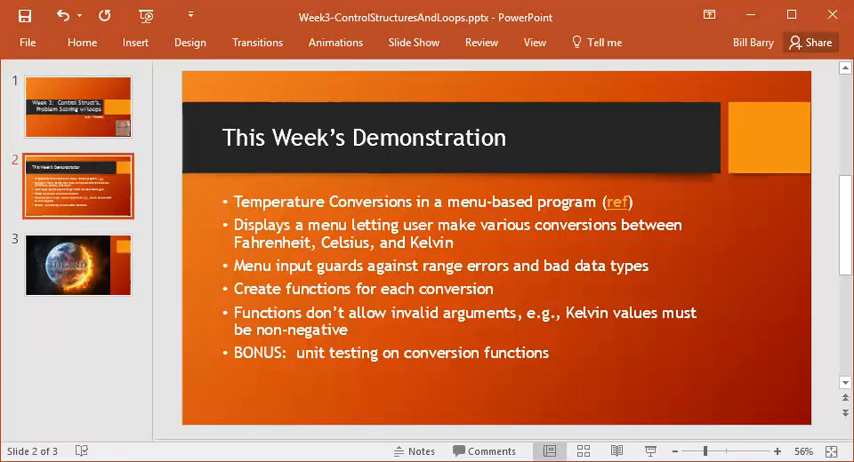
Step: Follow the slide's ref link to the Wikipedia temperature-conversion article and reach its comparison table
click(620, 200)
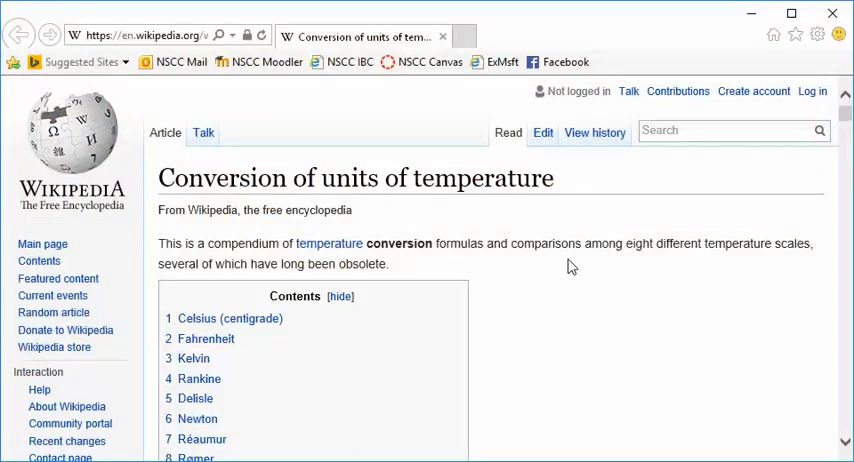
scroll(down, 3)
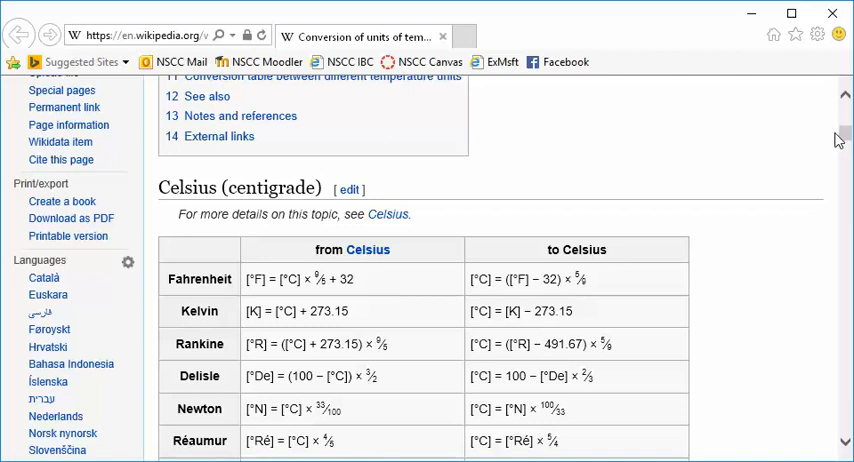
scroll(down, 3)
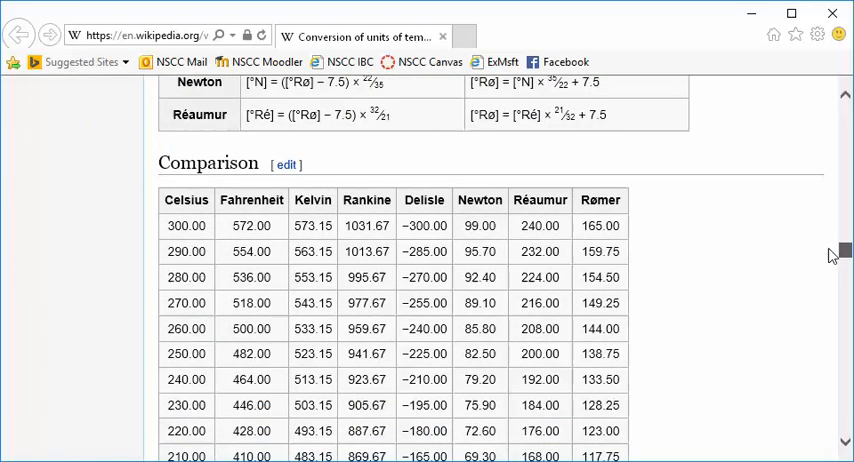
scroll(up, 3)
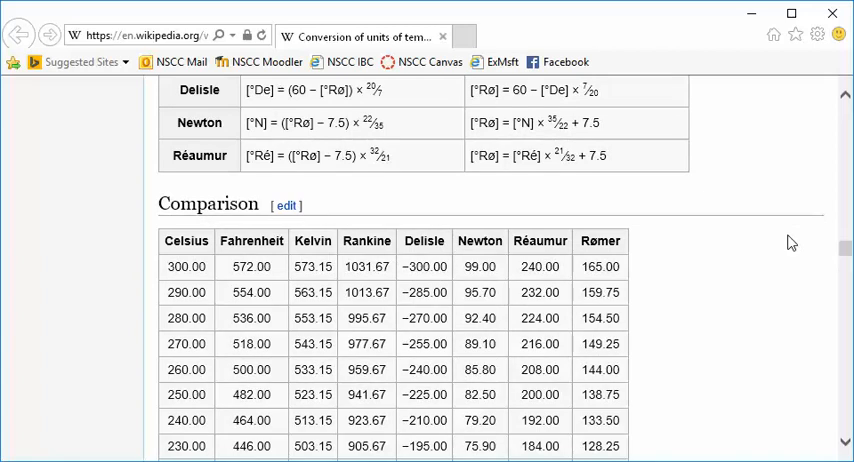
mouse_move(756, 16)
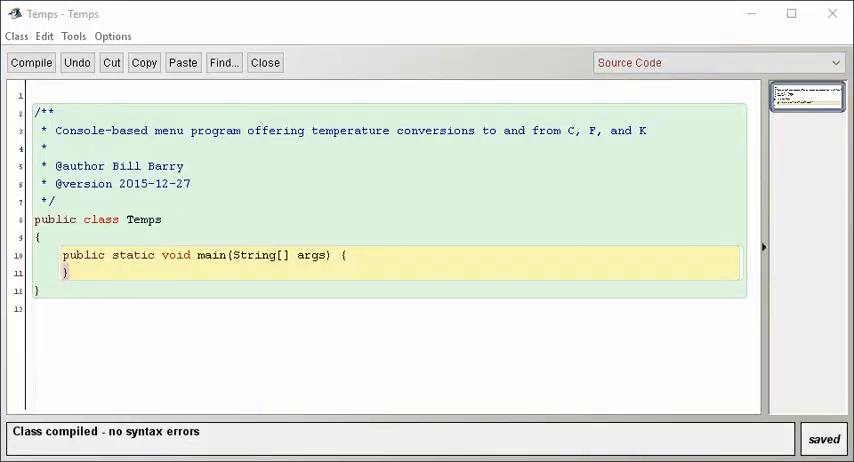
Step: Switch to the Temps project and bring up the Temps class source for editing
click(264, 62)
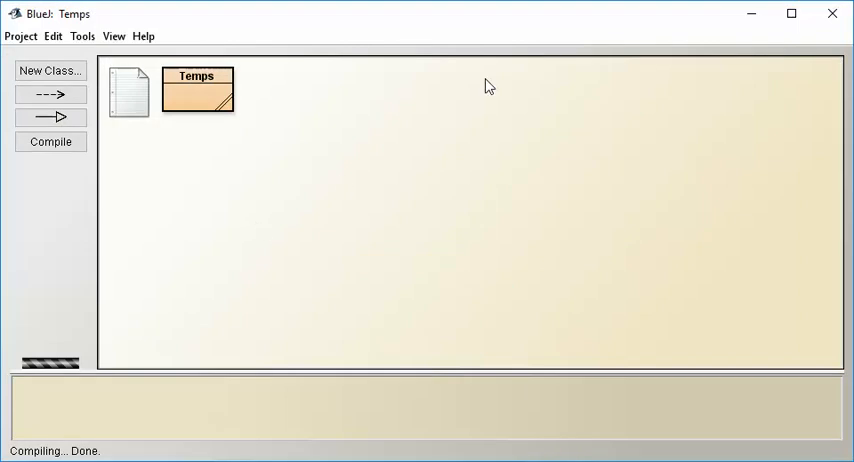
double_click(198, 96)
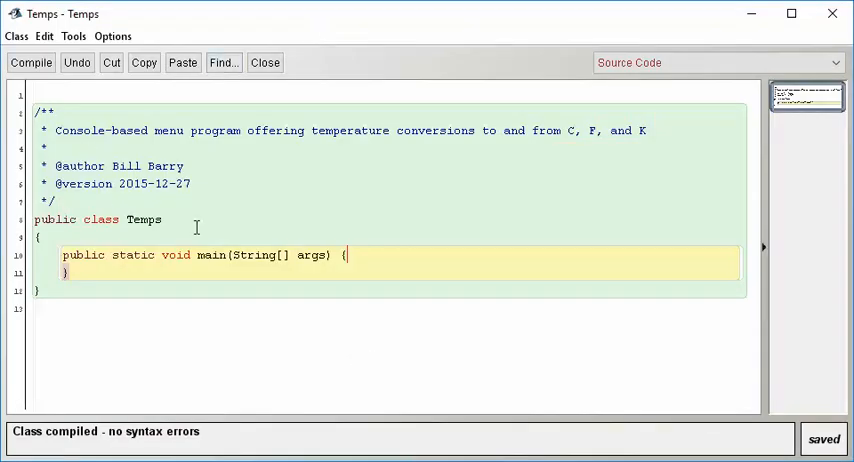
mouse_move(234, 180)
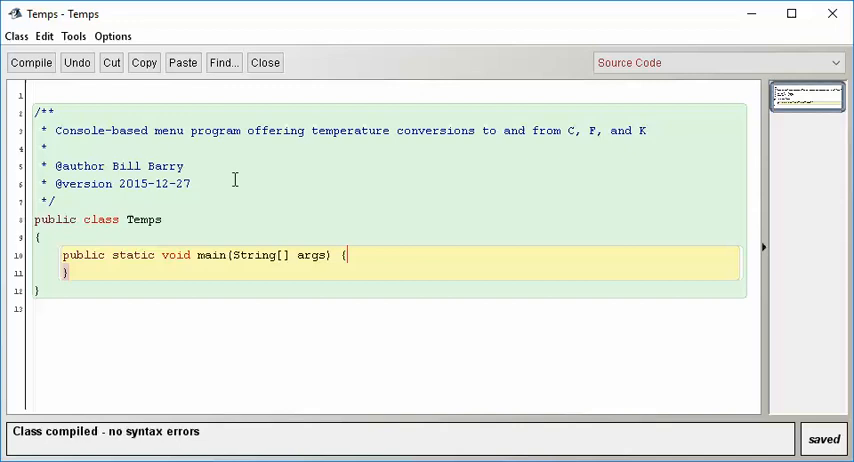
mouse_move(136, 166)
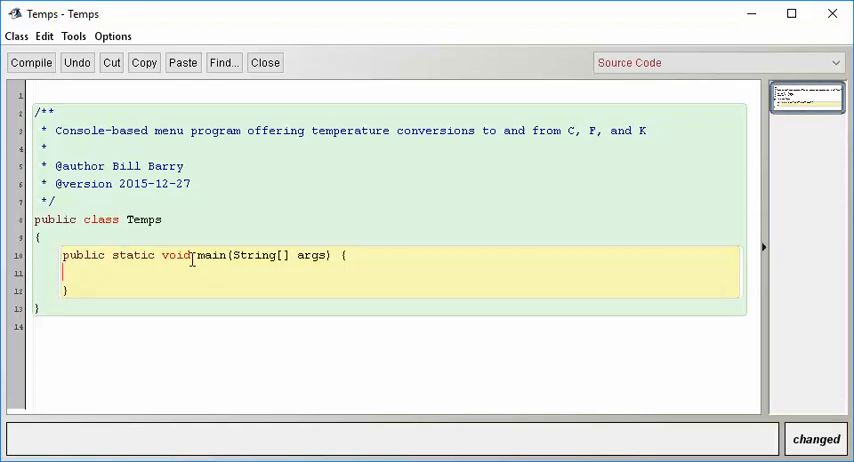
mouse_move(264, 256)
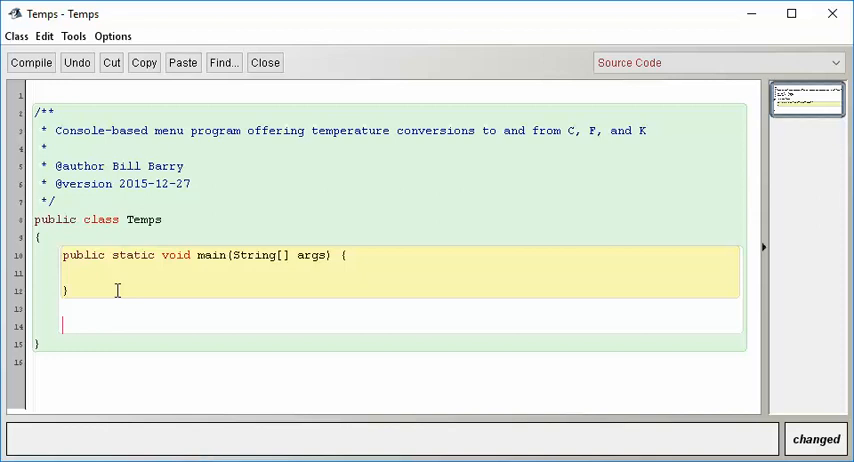
Step: Insert a template method below main via the Edit menu and select its placeholder description
click(40, 36)
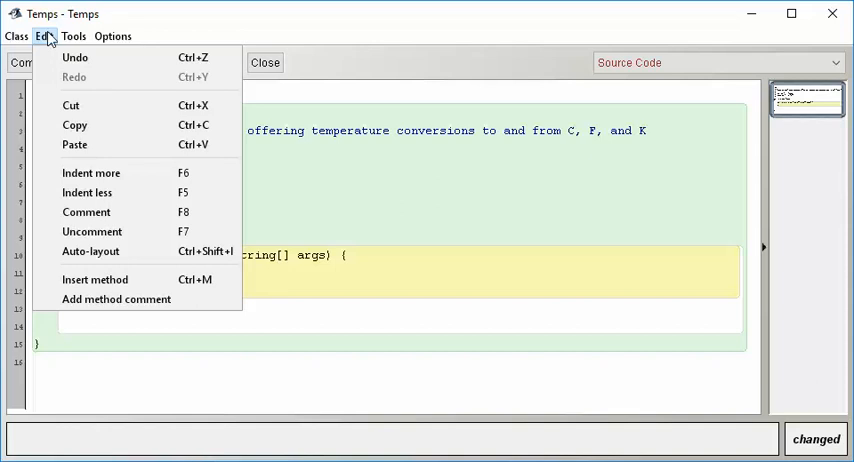
mouse_move(96, 280)
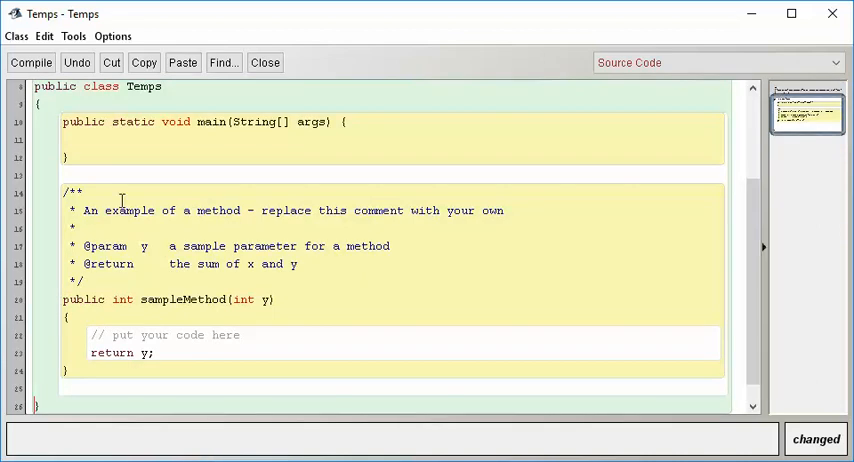
drag(84, 210, 504, 210)
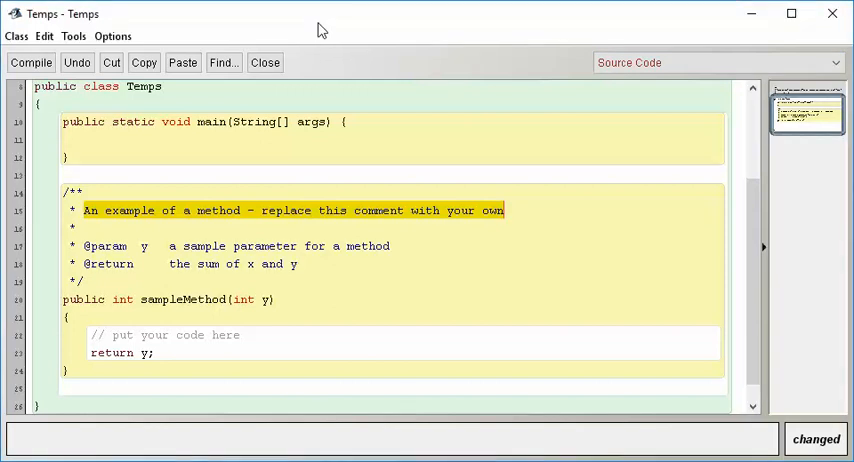
Step: Rewrite the method summary as 'Converts Fahrenheit to Celsius'
text(Converts F)
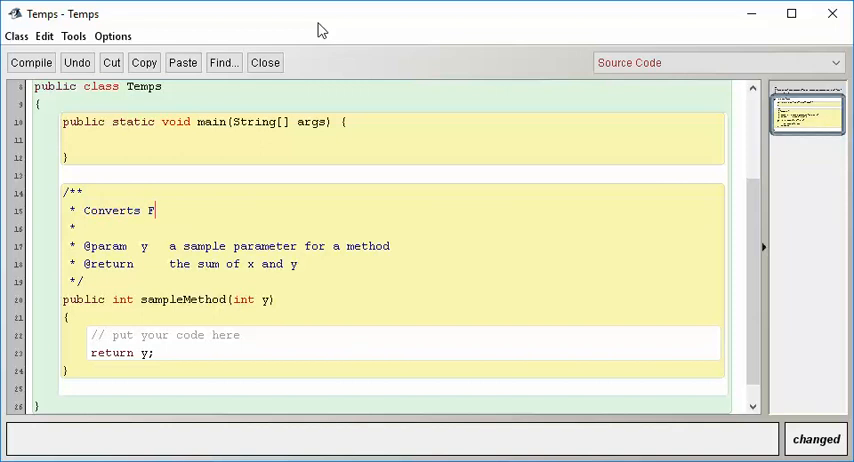
text(ahrenheit to Cels)
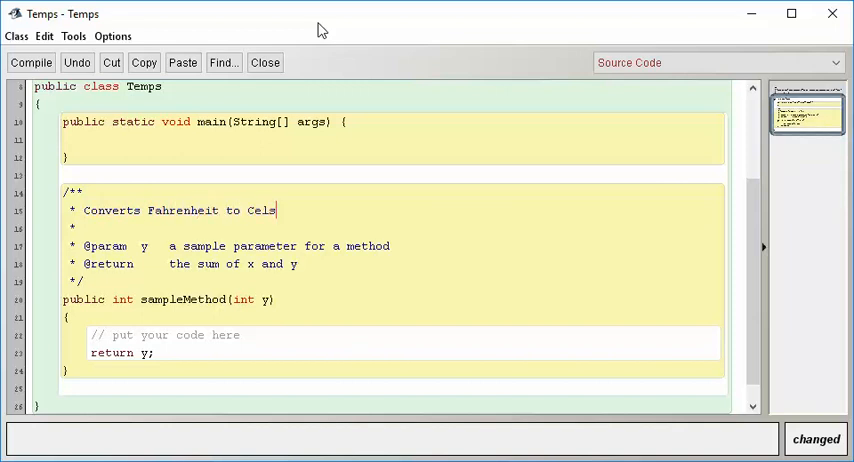
text(ius)
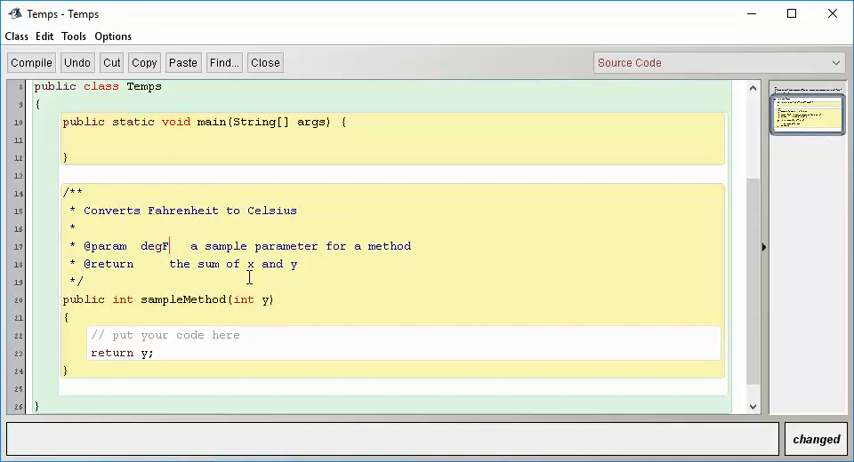
Step: Describe the parameter as degrees Fahrenheit and the return value as degrees Celsius
drag(190, 244, 350, 244)
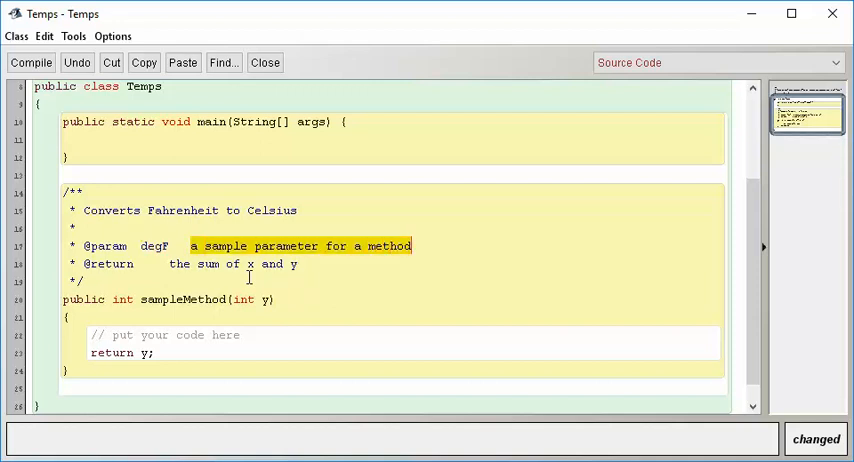
text(degrees Fah)
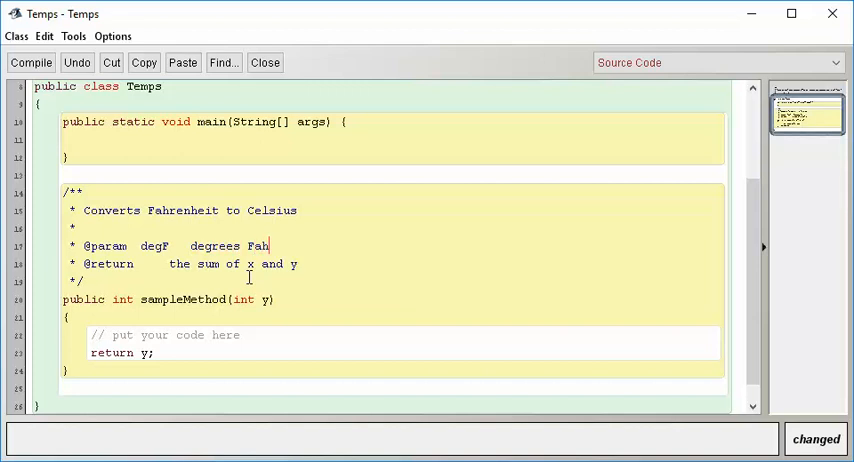
text(renheit)
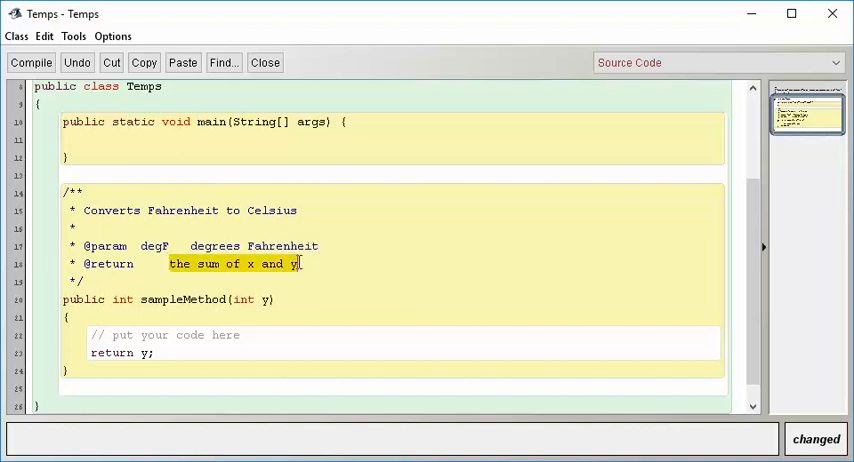
text(degrees Ce)
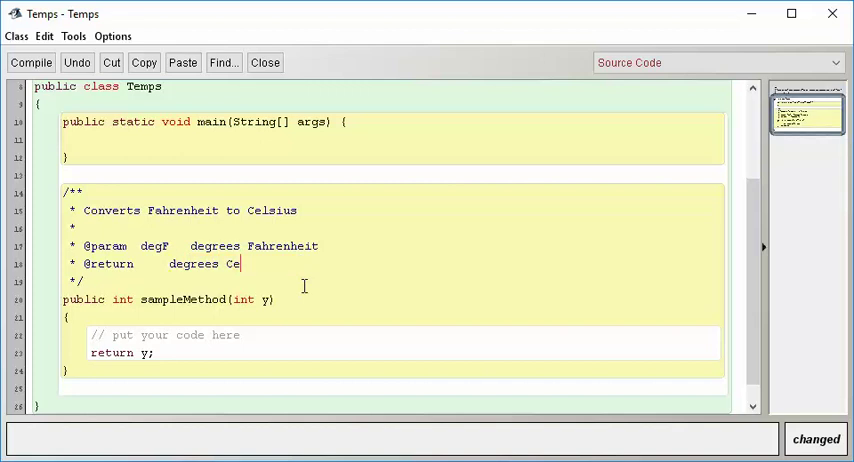
text(lsius)
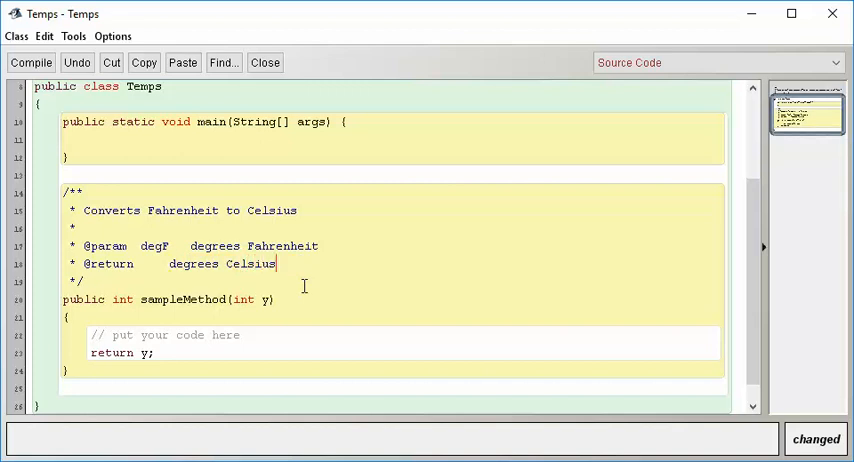
Step: Change the method's return type to double and rename it fToC
double_click(182, 300)
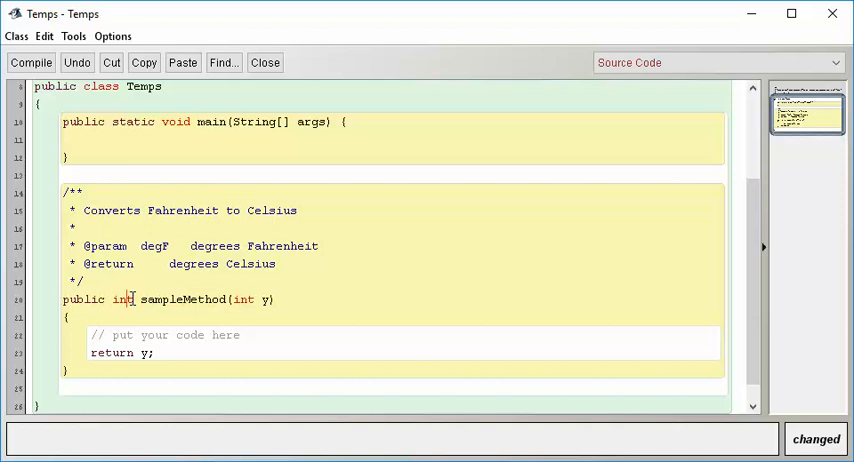
text(double)
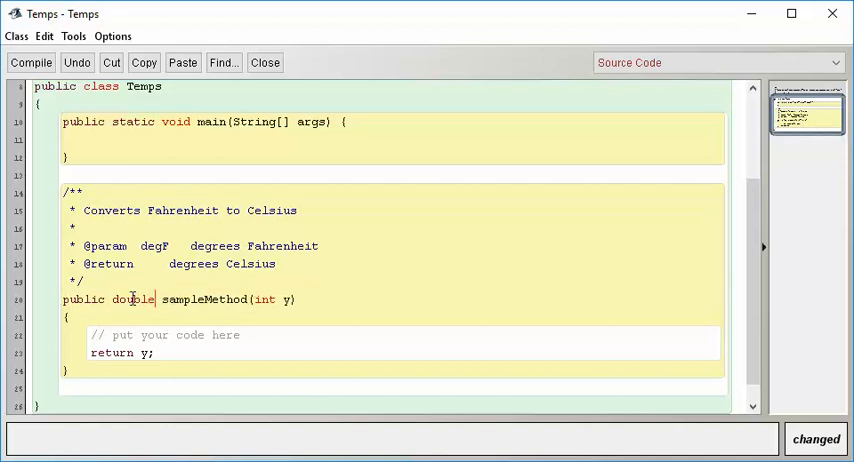
double_click(204, 300)
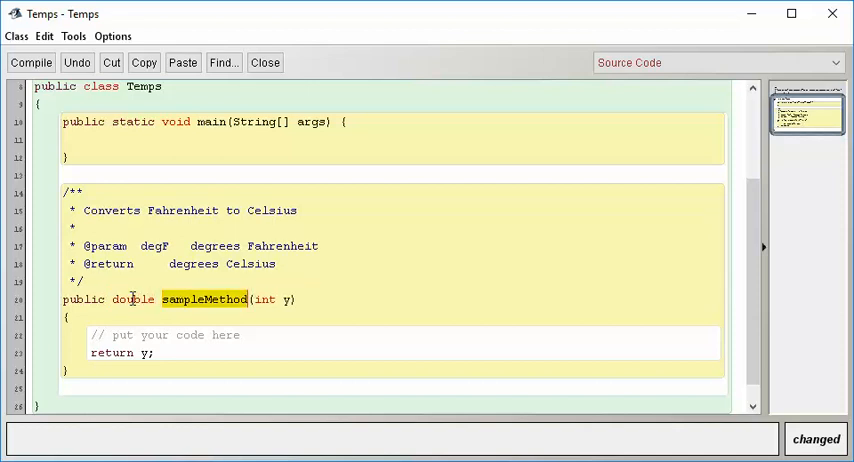
text(f)
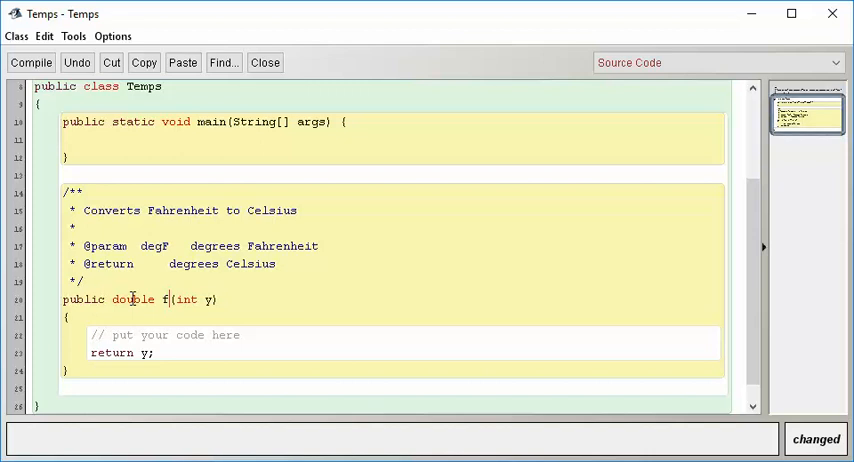
text(ToC)
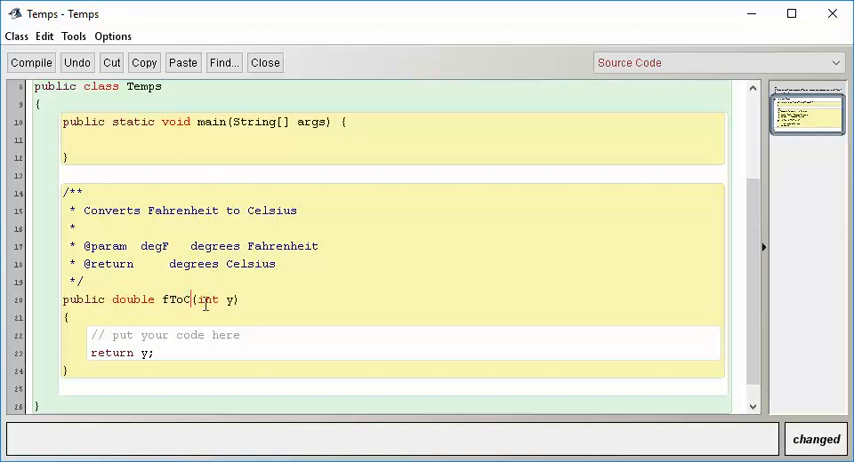
Step: Make the parameter double degF and have the method return 0.0
text(doub)
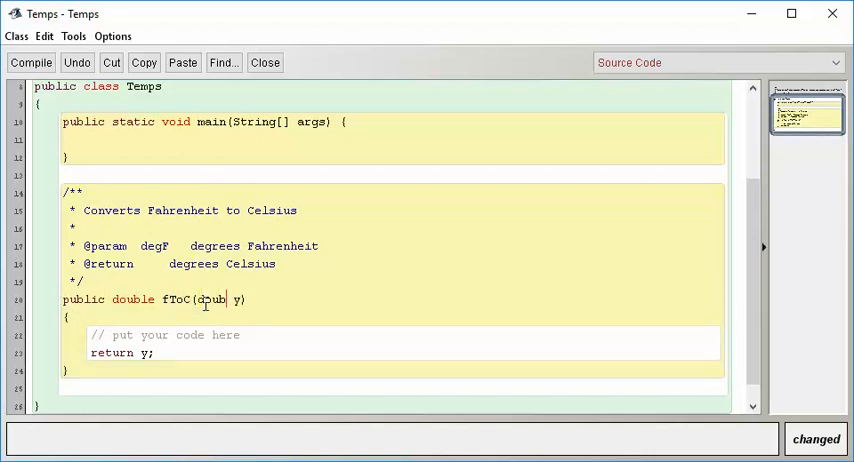
text(deg)
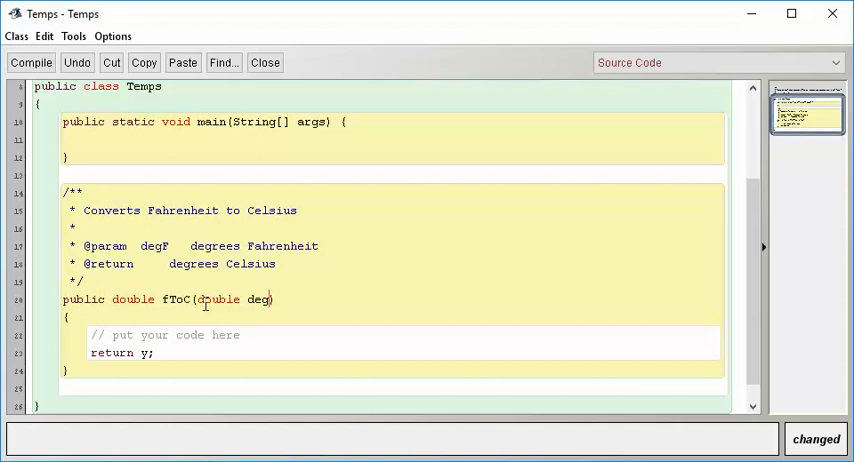
text(F)
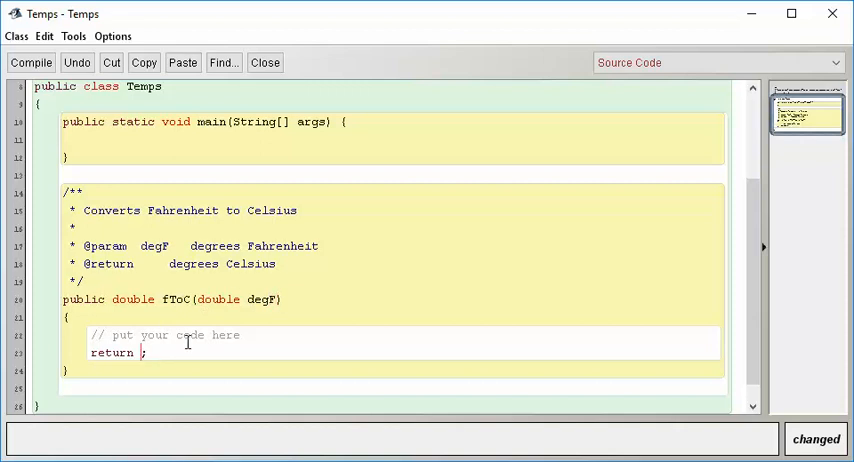
text(0.0)
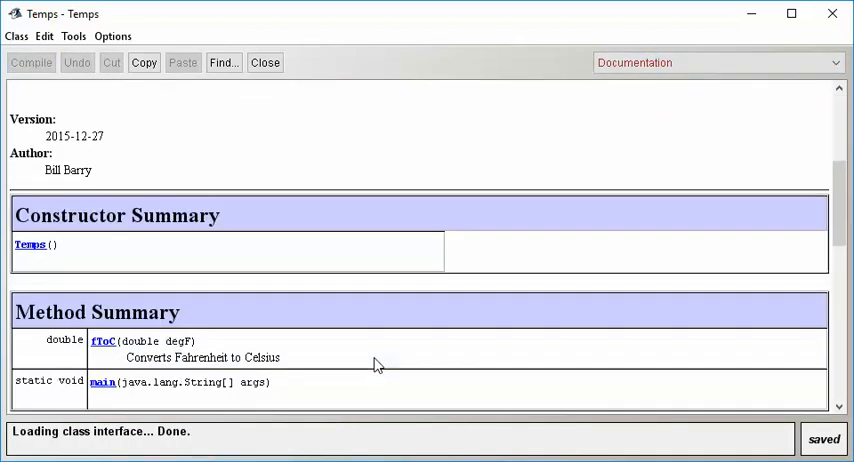
Step: Scroll the generated documentation to Method Summary and show the full fToC description
scroll(down, 3)
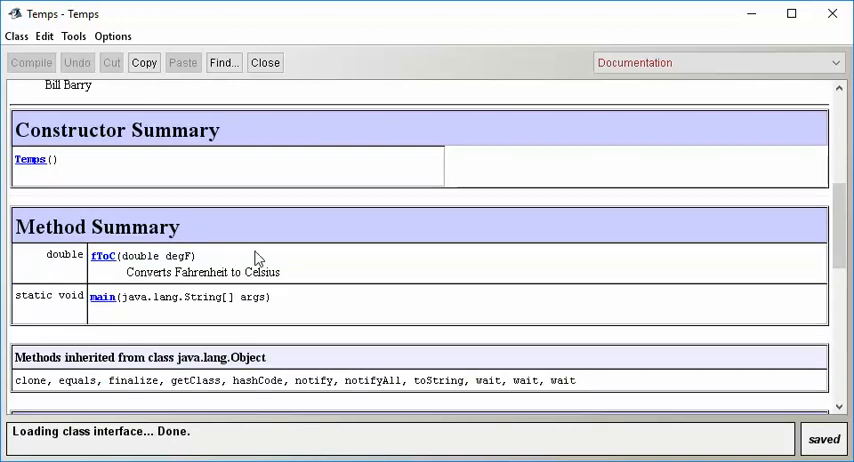
mouse_move(144, 268)
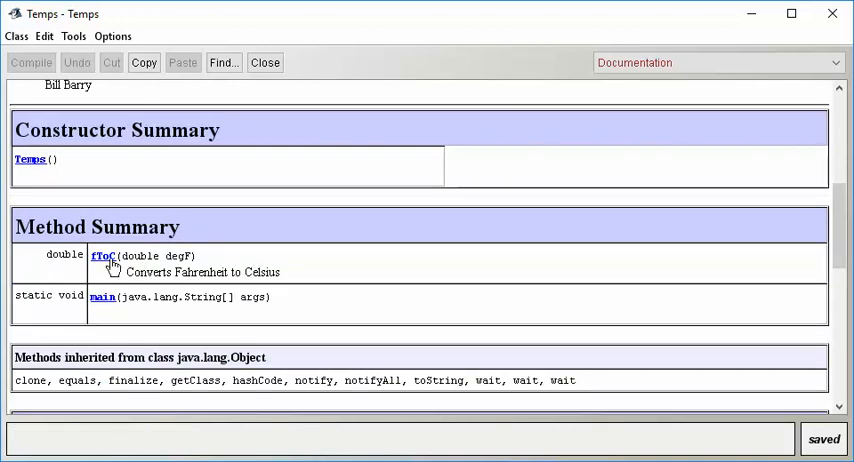
mouse_move(96, 270)
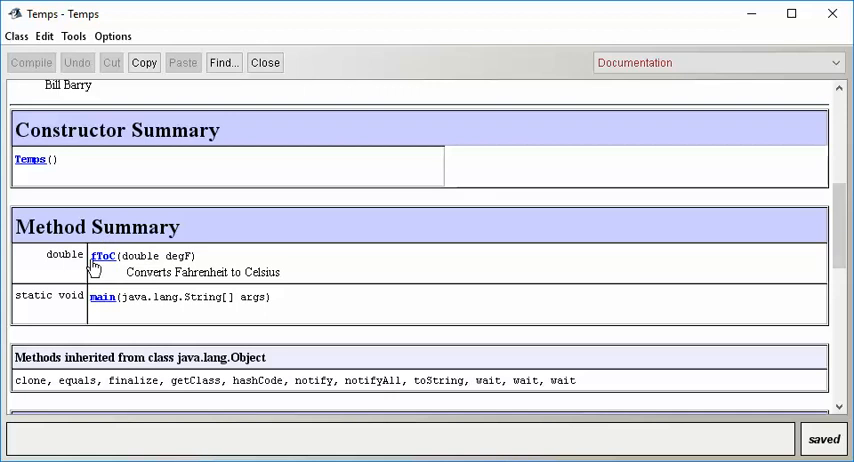
mouse_move(110, 272)
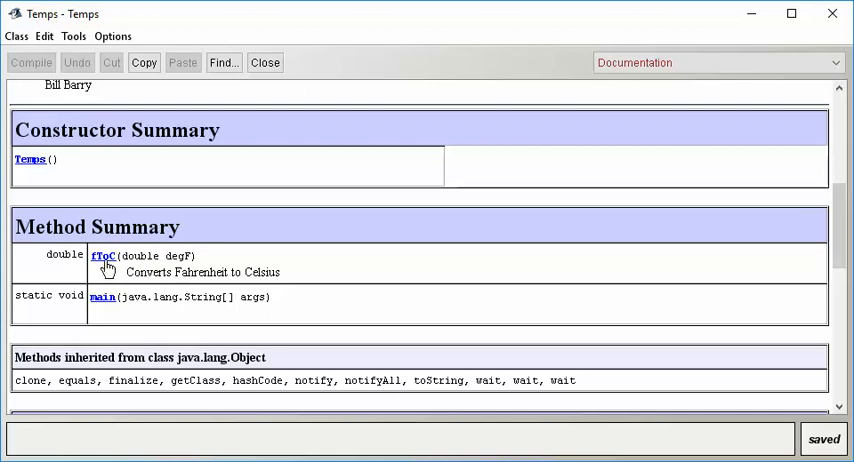
click(102, 256)
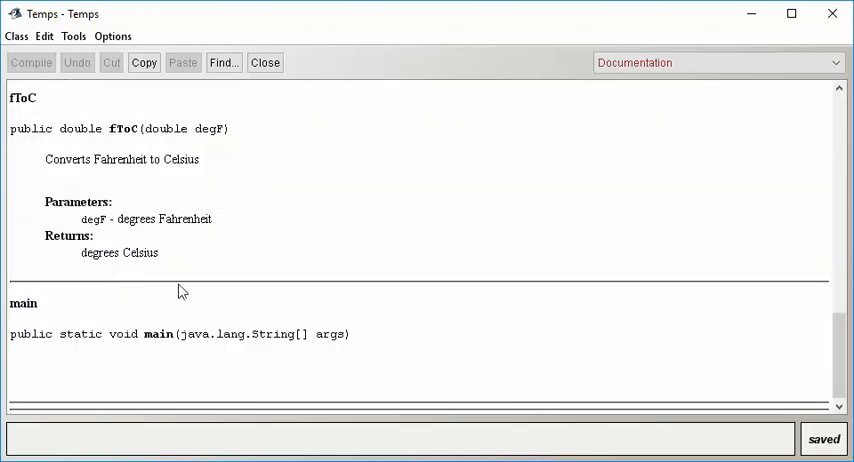
mouse_move(220, 256)
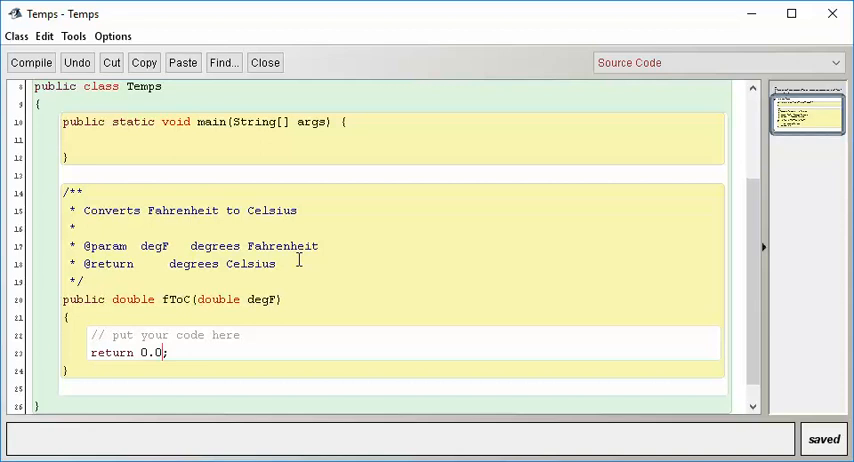
mouse_move(144, 248)
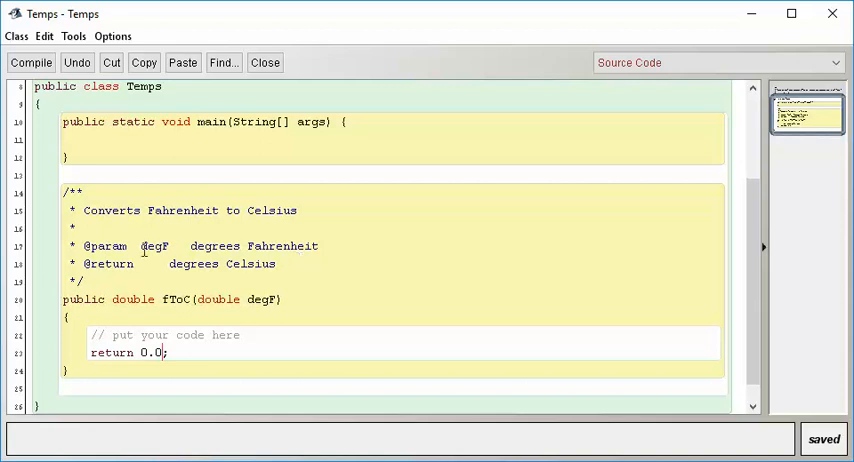
mouse_move(152, 248)
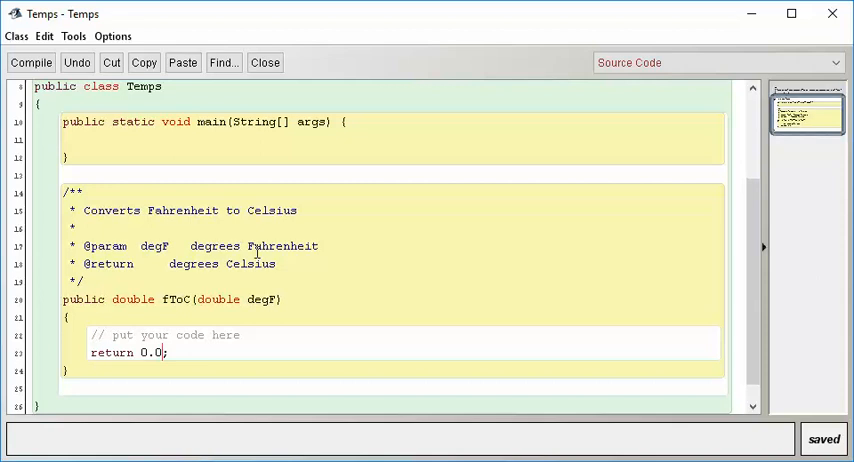
mouse_move(170, 248)
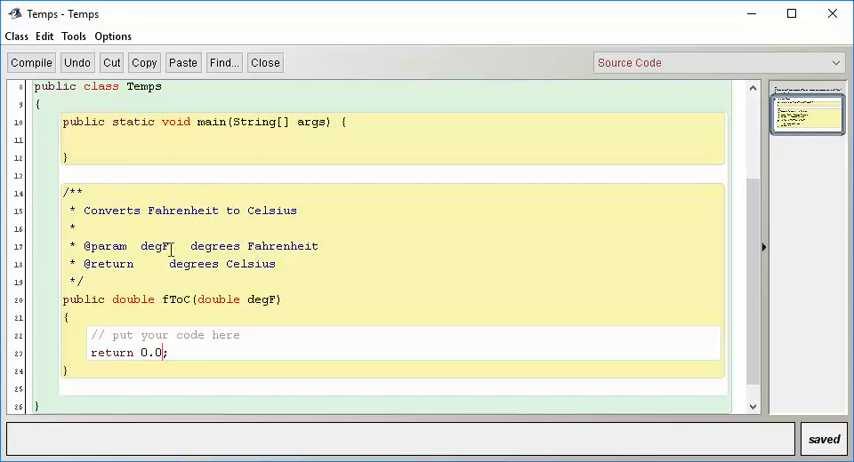
double_click(178, 244)
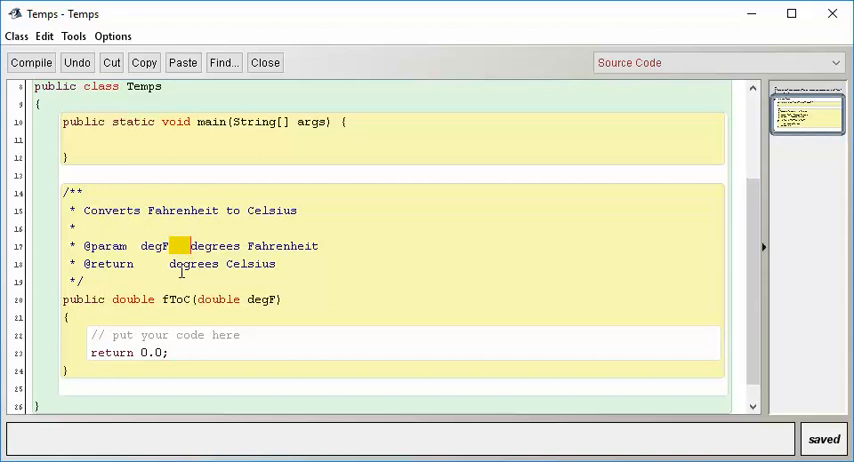
click(178, 246)
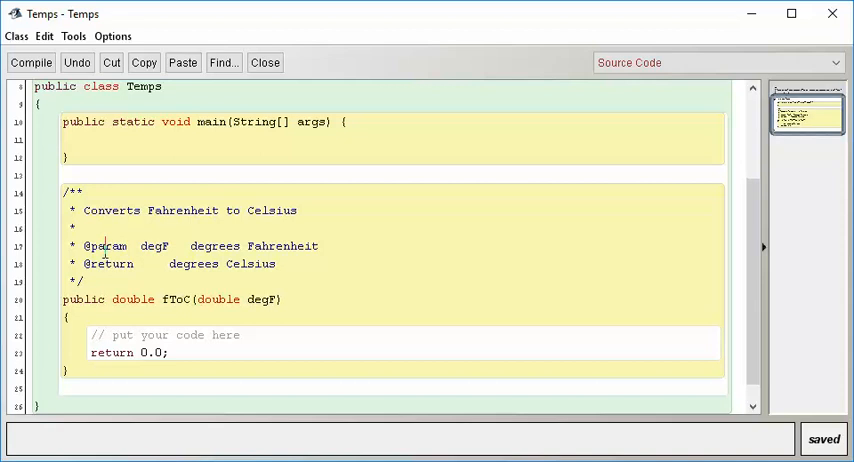
double_click(152, 244)
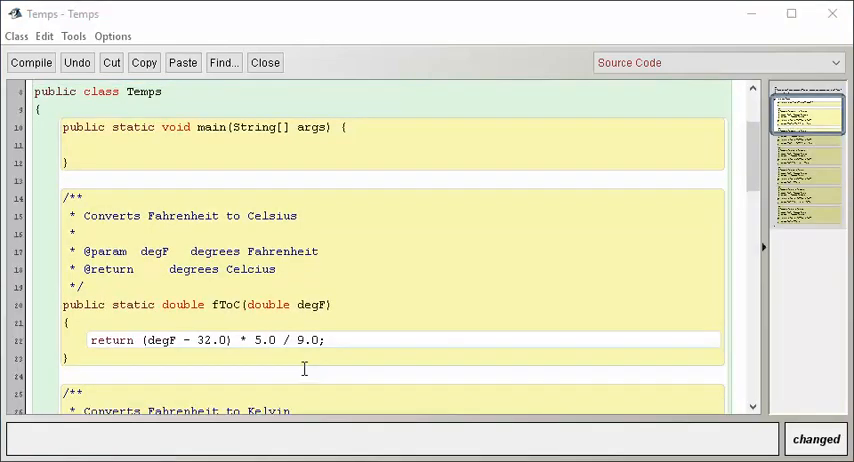
mouse_move(308, 216)
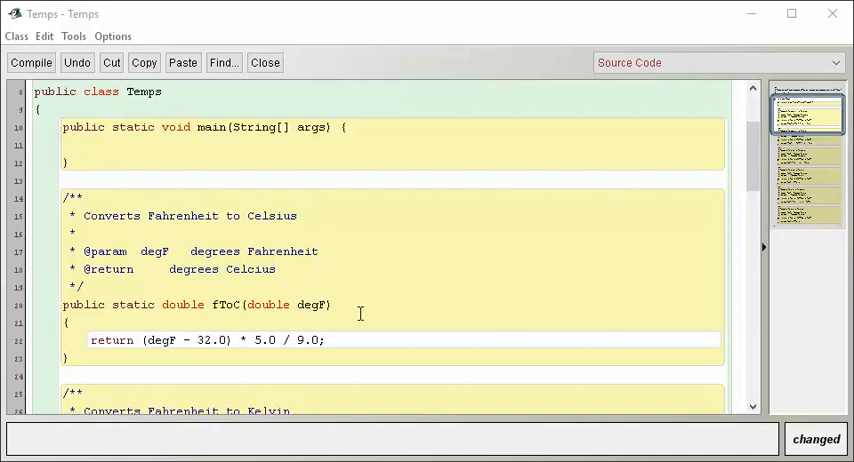
mouse_move(352, 336)
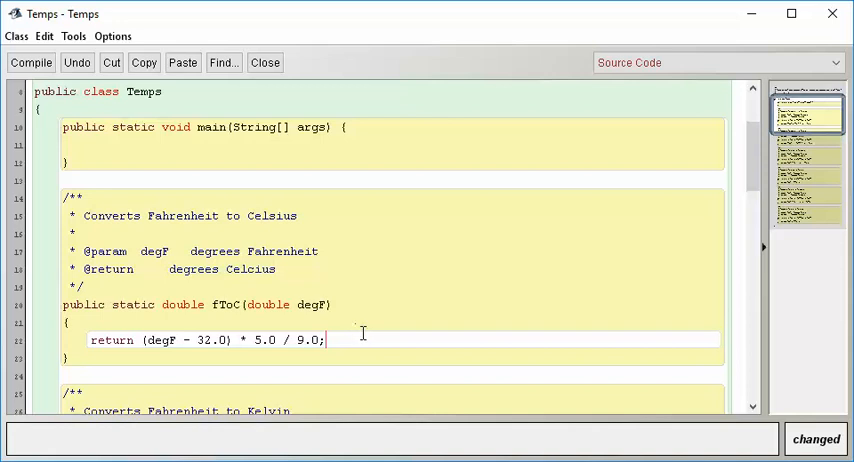
mouse_move(370, 336)
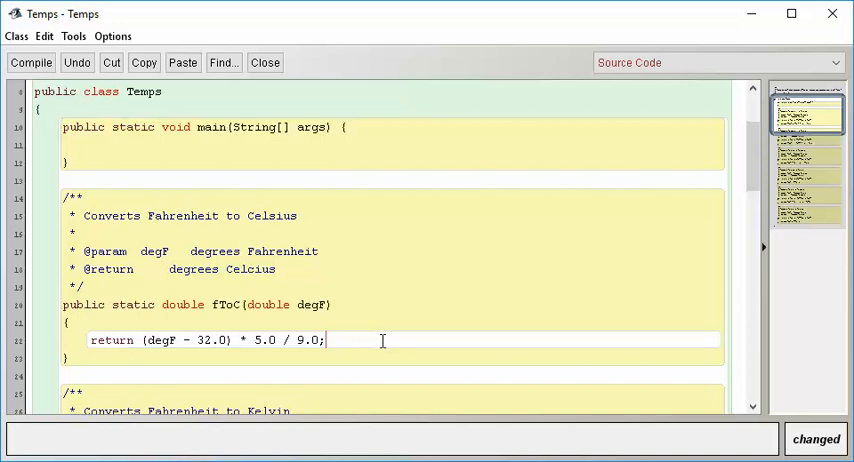
scroll(down, 3)
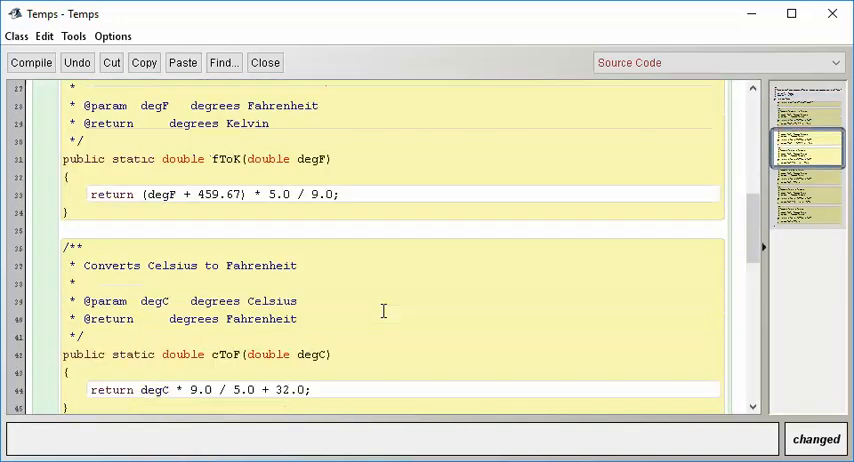
scroll(down, 3)
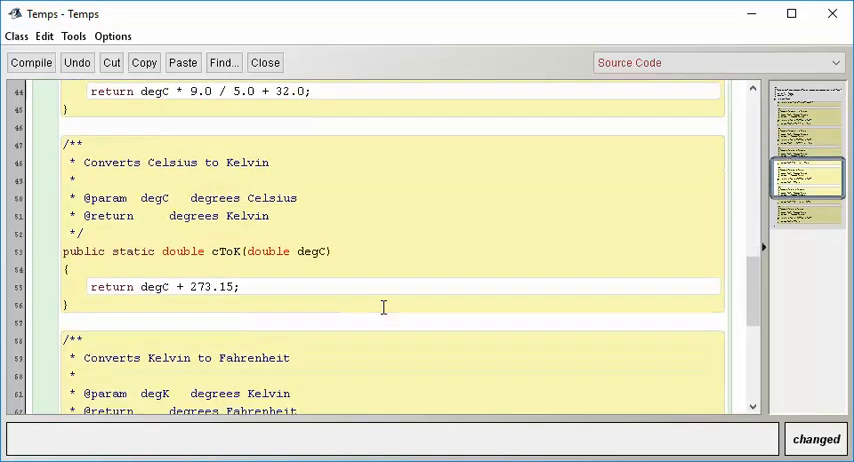
scroll(down, 3)
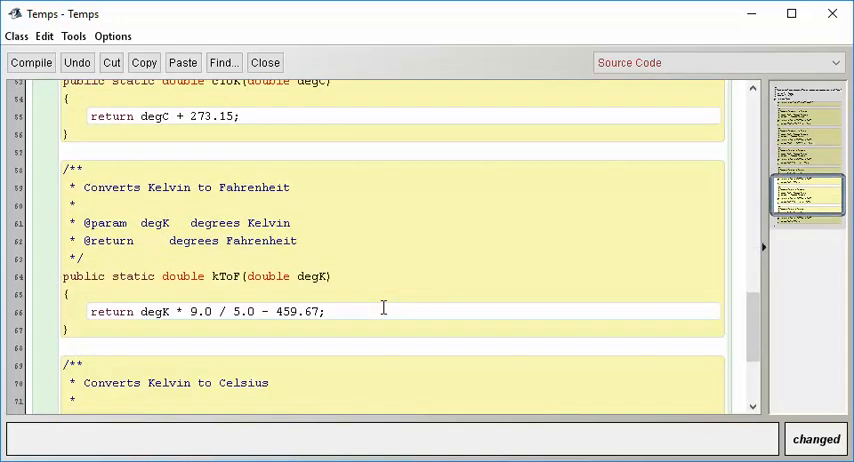
scroll(down, 3)
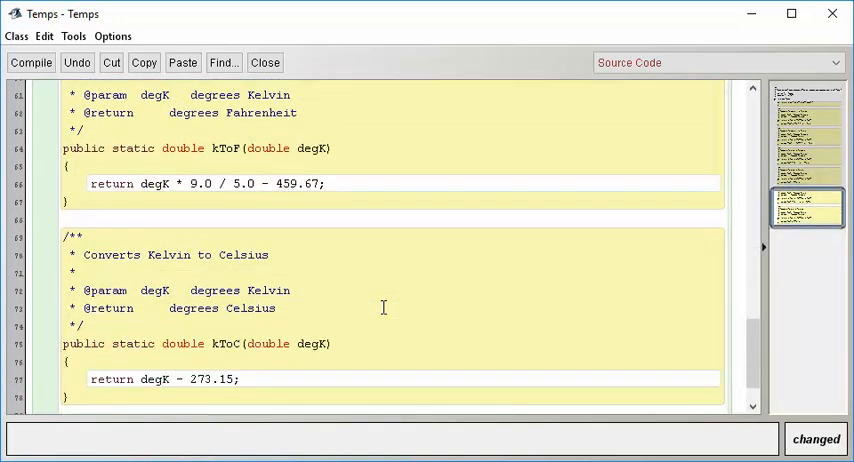
scroll(down, 3)
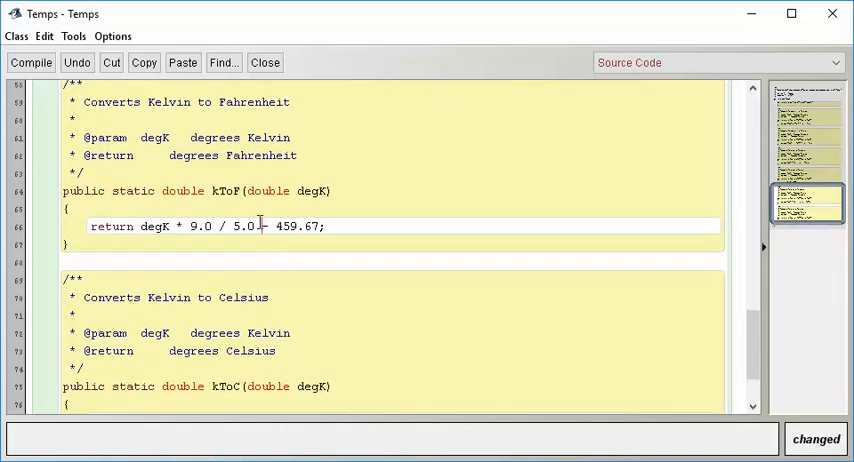
mouse_move(388, 164)
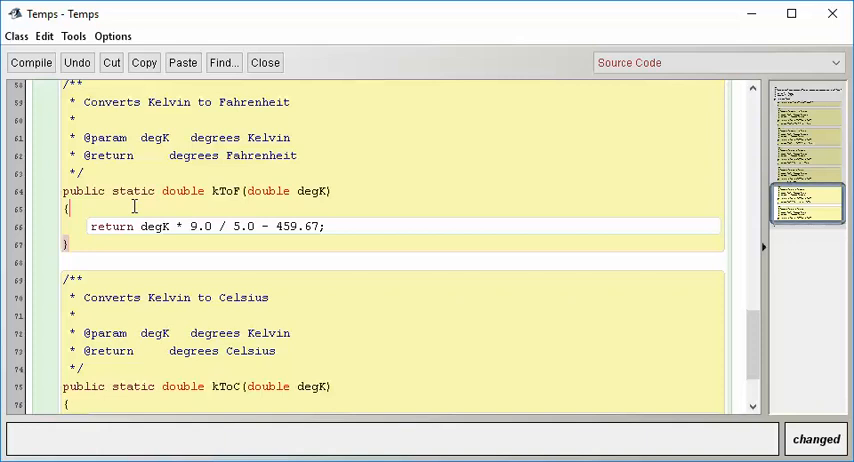
Step: Start kToF's body with an if (degK < 0) guard that throws a new exception
key(Enter)
text(if)
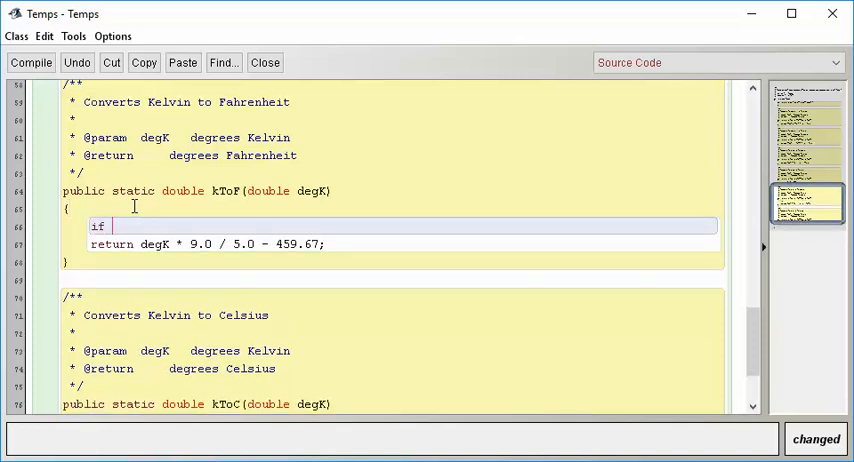
text(()
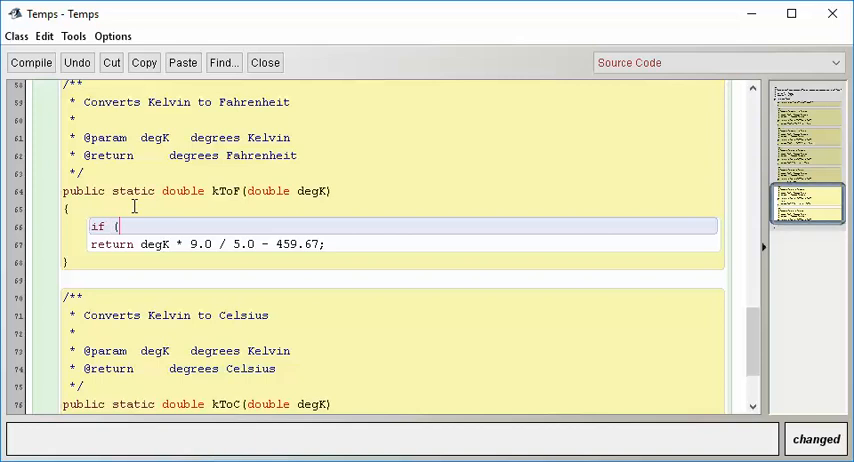
text(degK <)
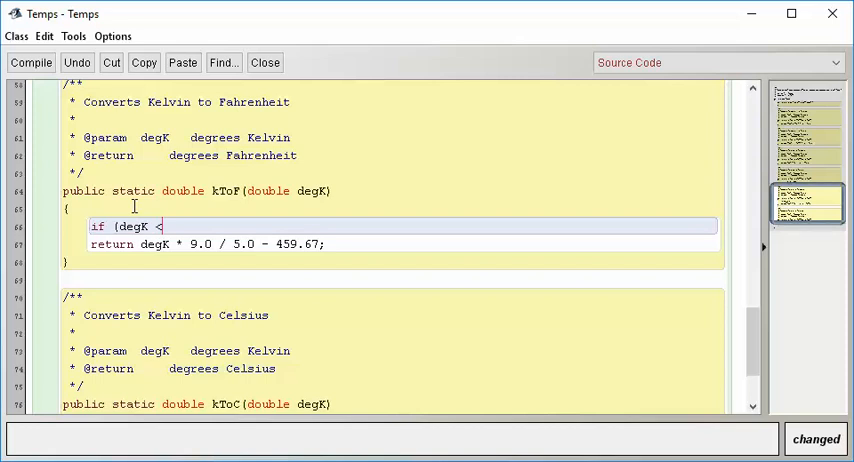
text(0) {)
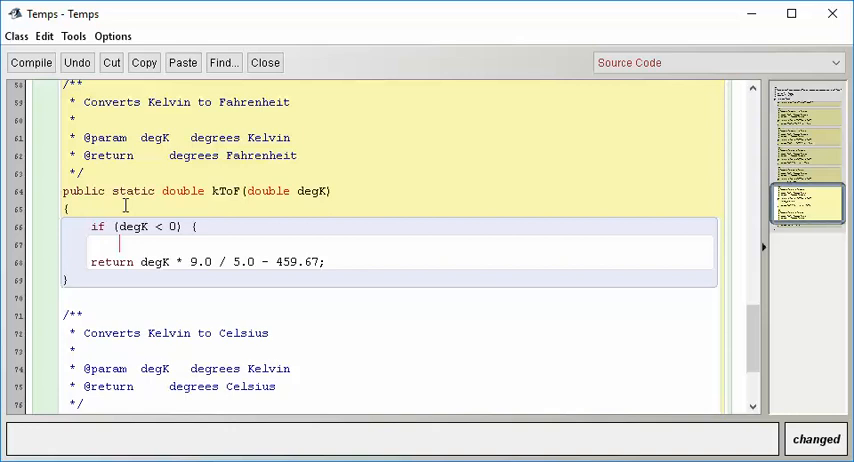
text(throw)
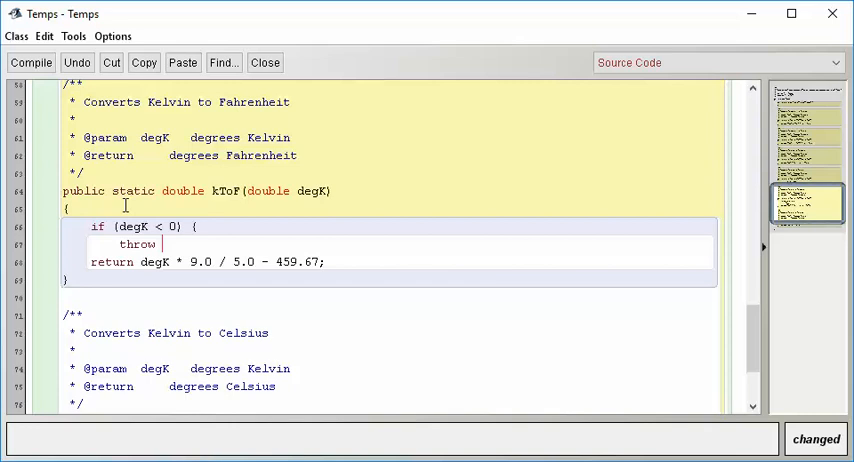
text(new)
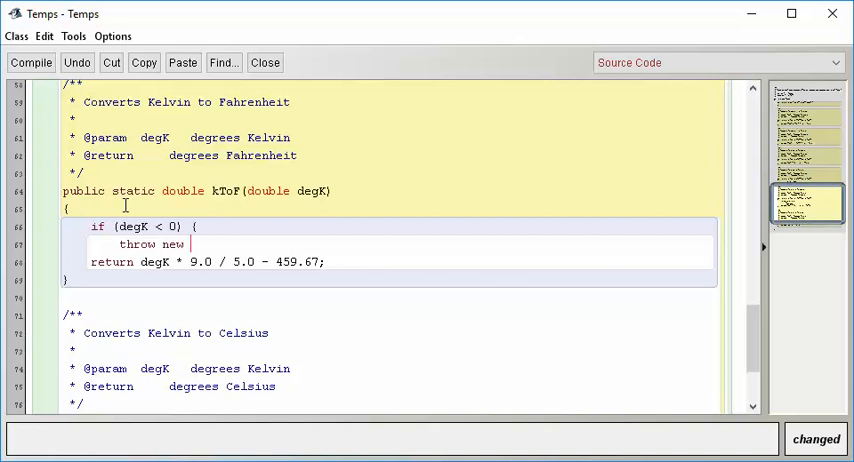
Step: Complete it as IllegalArgumentException("Kelvin degrees must be non-negative")
text(Illegal)
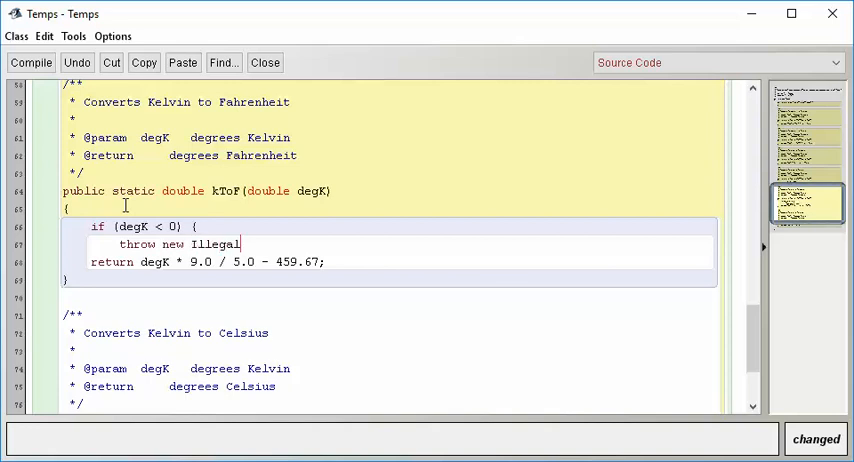
text(Argument)
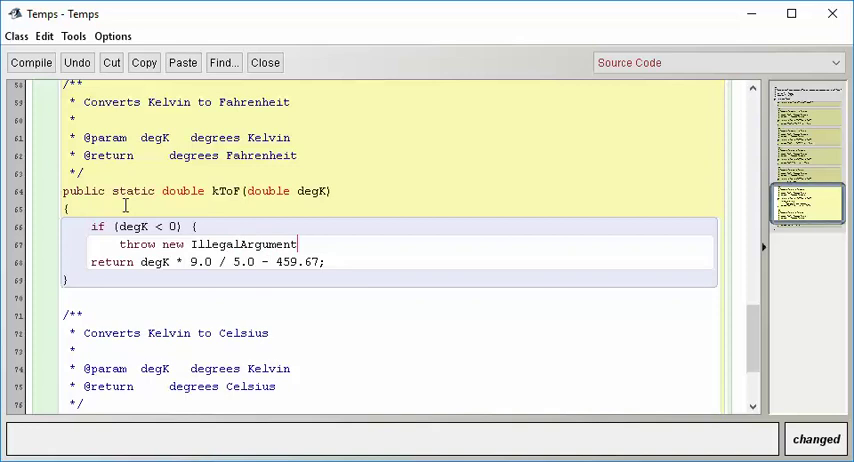
text(Exception)
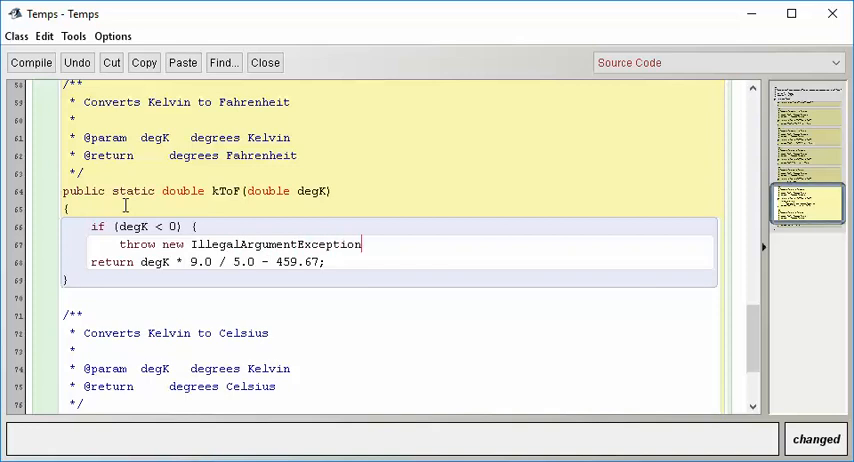
text((")
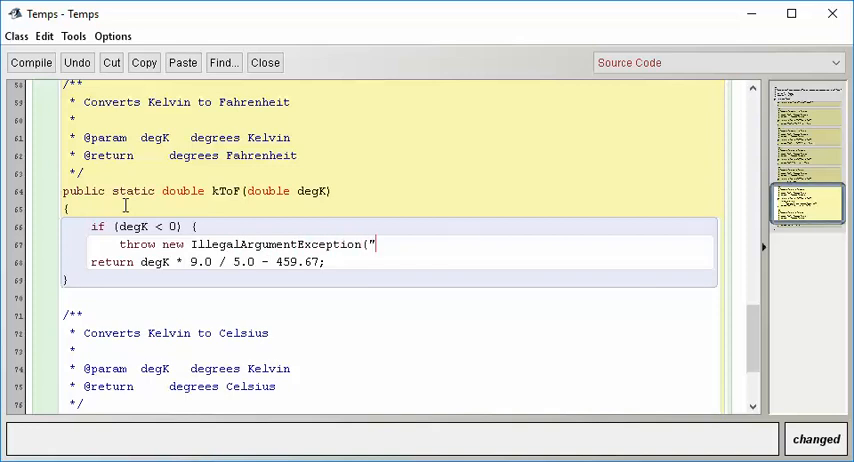
text(Kelvin)
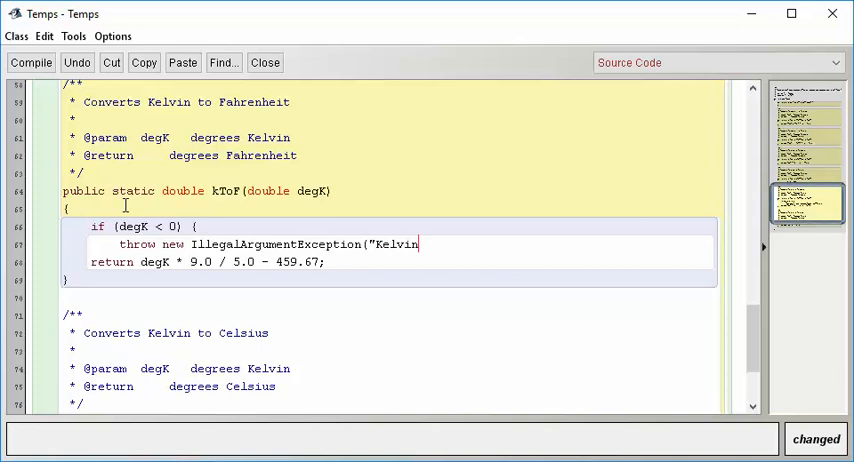
text(degrees must)
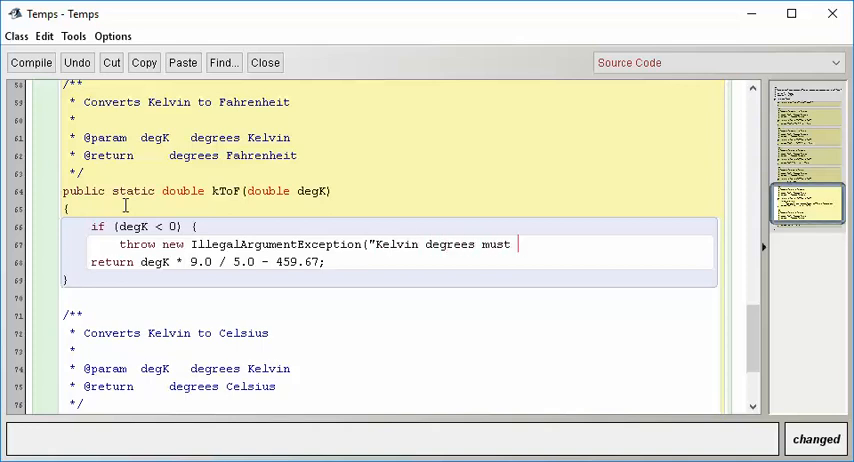
text(be non-negati)
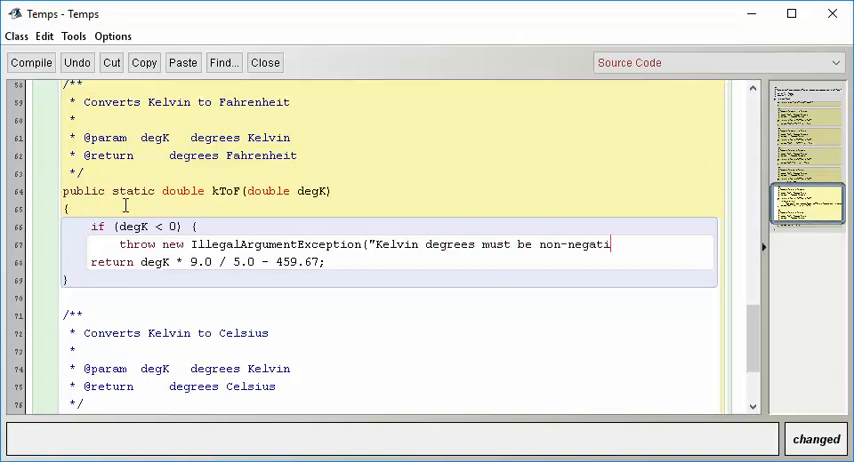
text(ve");)
text(})
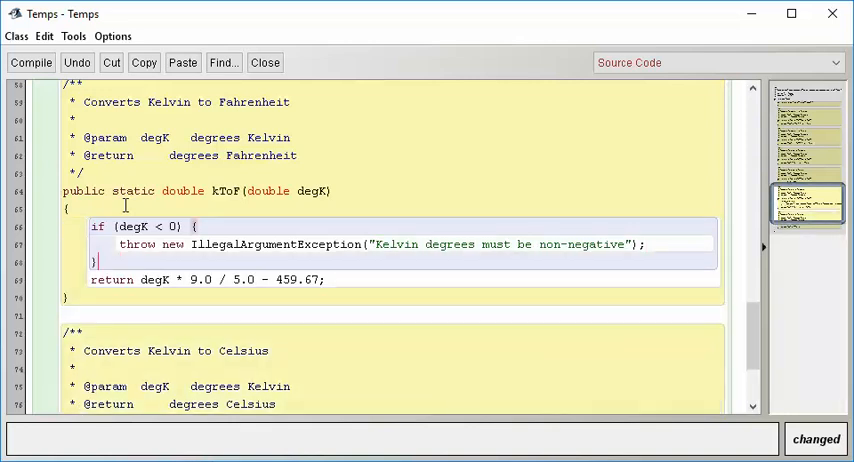
mouse_move(112, 280)
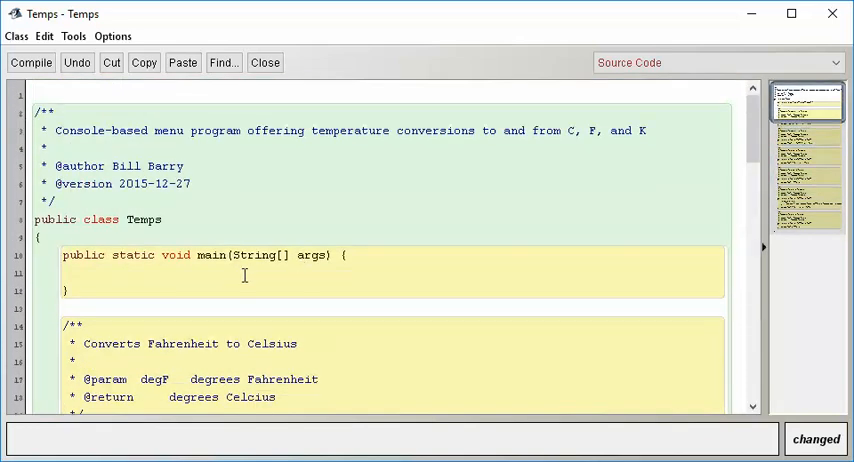
Step: Write System.out.println("Kelvin to Fahrenheit: " + kToF(-3.0)); in main
text(Syst)
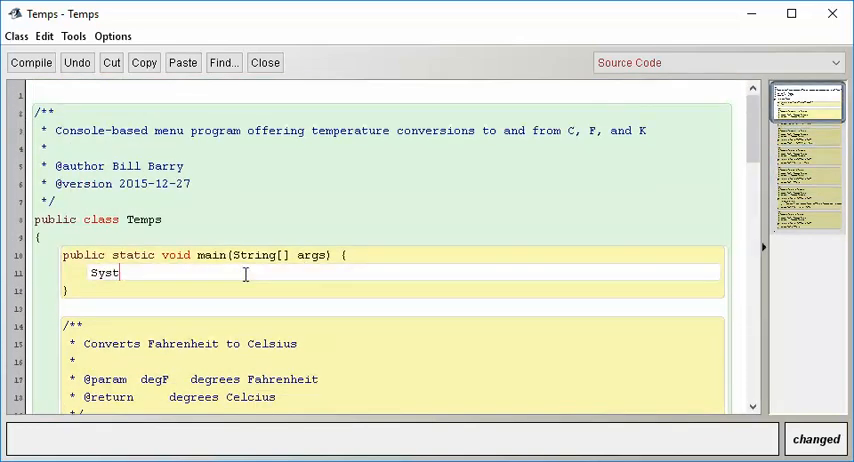
text(em.out.print)
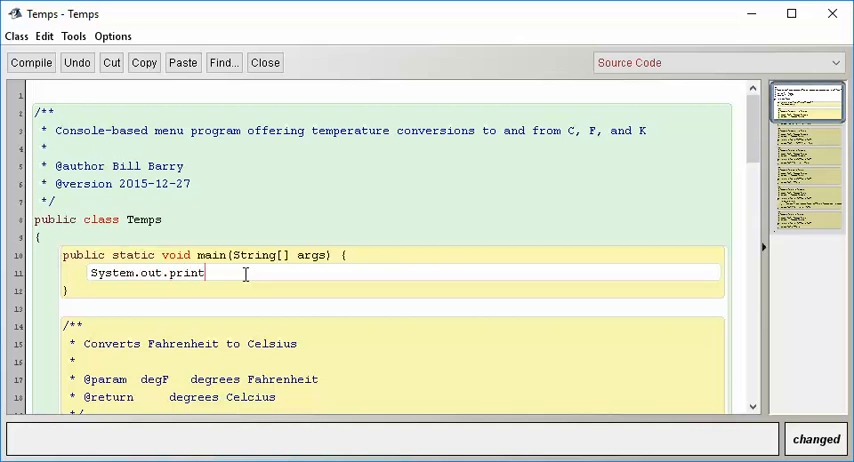
text(ln(")
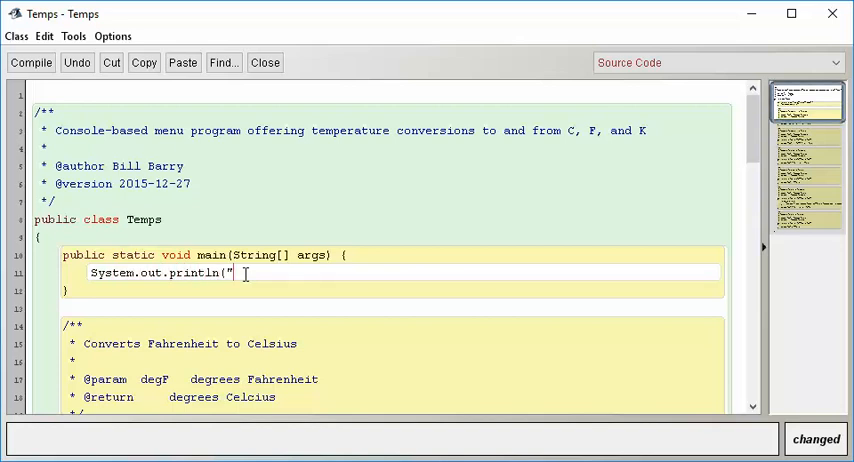
text(Kelvin to F)
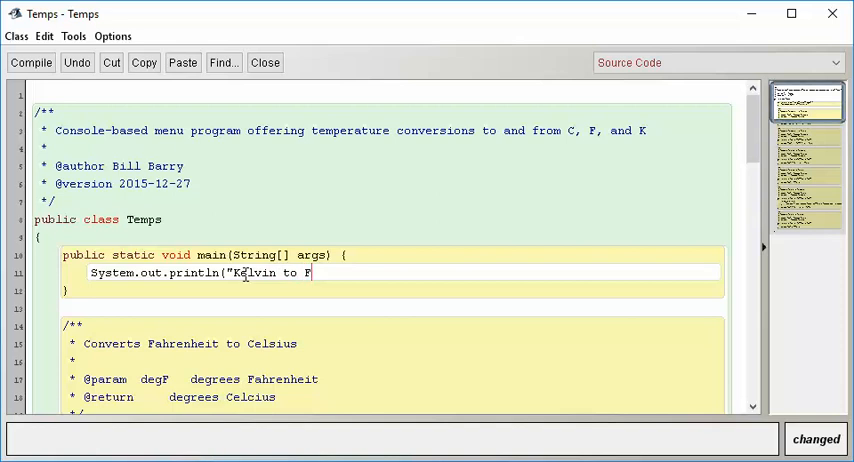
text(ahrenheit:)
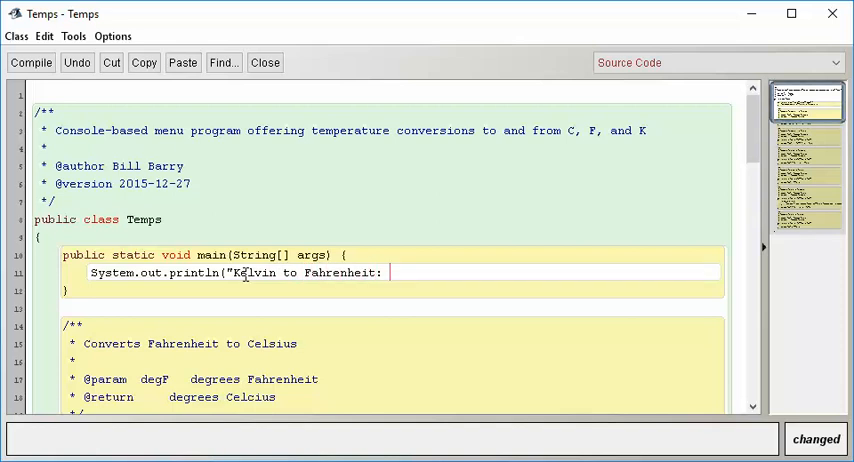
text(" +)
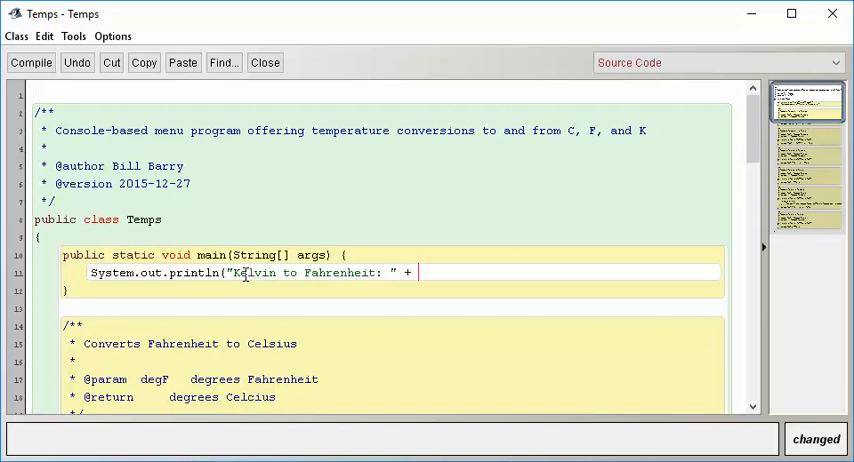
text(kToF)
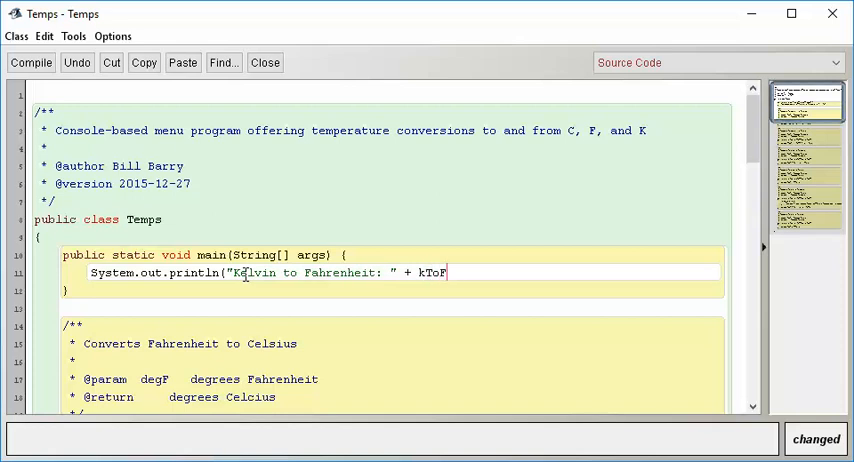
text((-3.0))
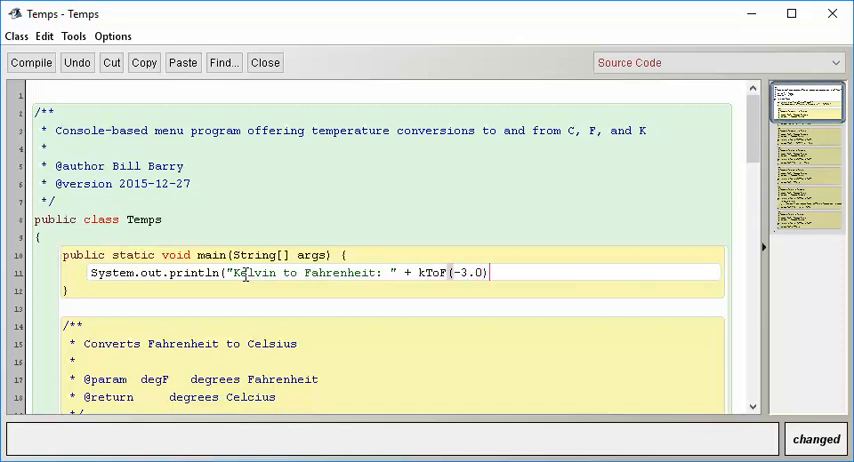
text();)
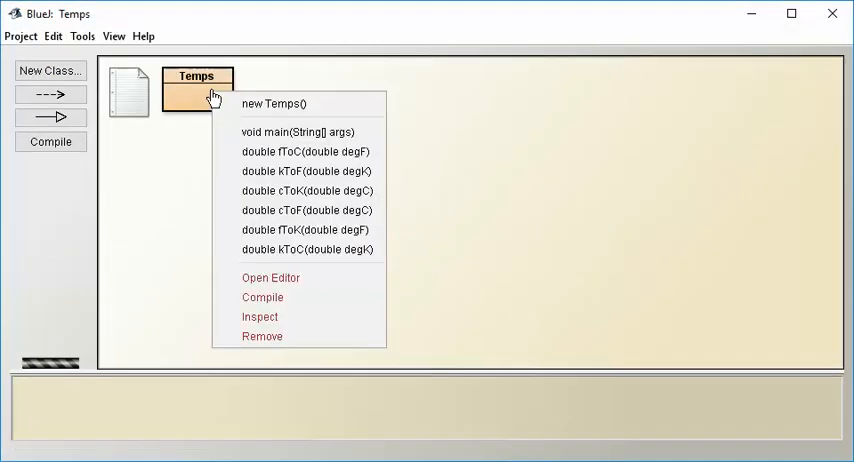
Step: Run Temps' main with no arguments, producing the Kelvin non-negative IllegalArgumentException
click(300, 132)
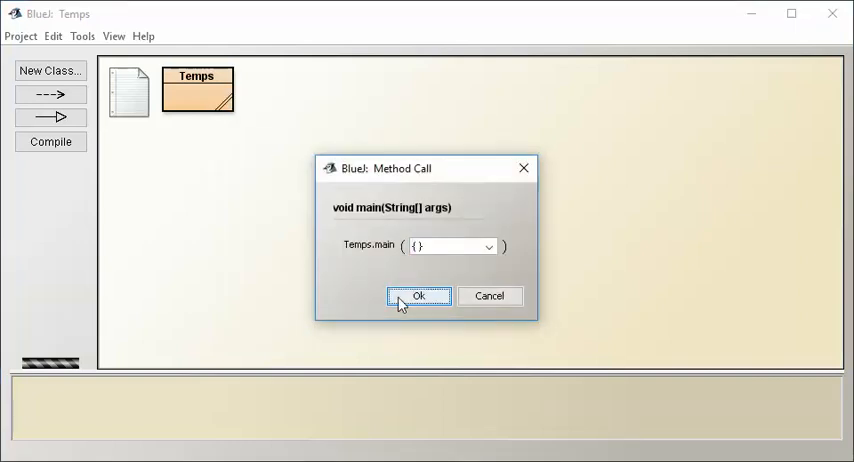
click(420, 296)
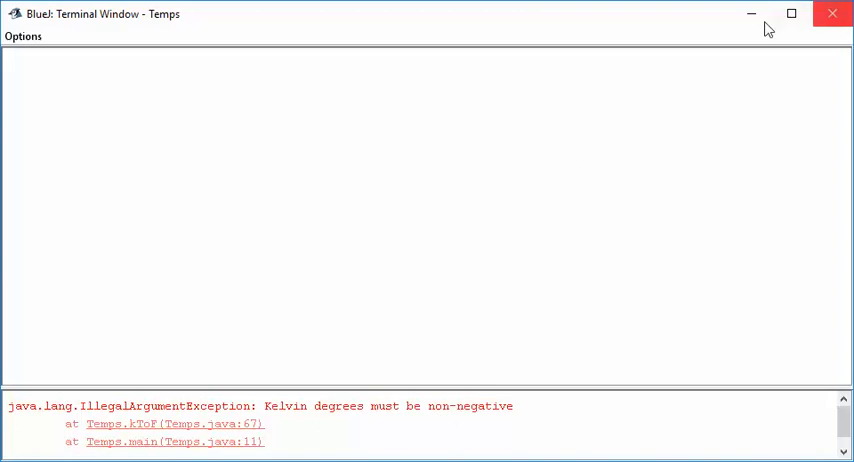
mouse_move(740, 402)
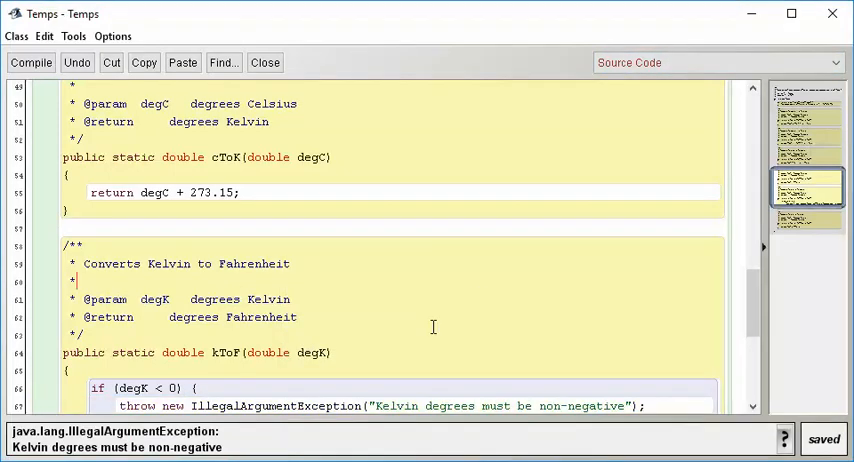
Step: Add an 'if (degK < 0) {' guard before kToC's return, throwing IllegalArgumentException for negative Kelvin
scroll(down, 3)
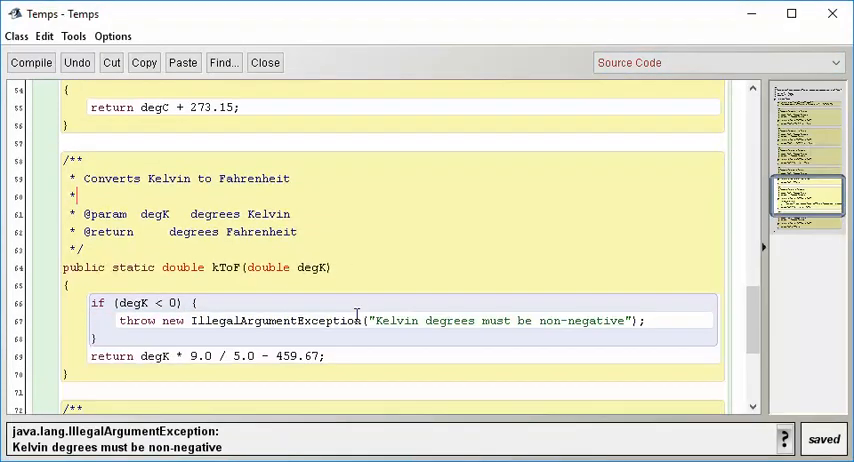
scroll(down, 3)
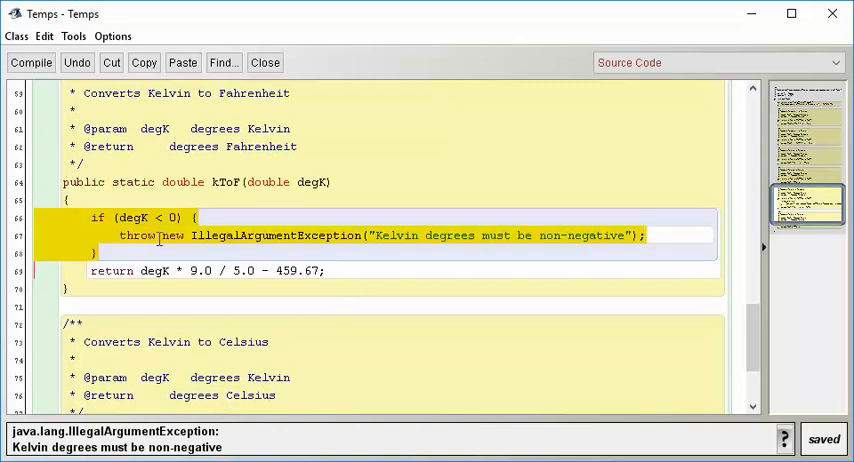
scroll(down, 3)
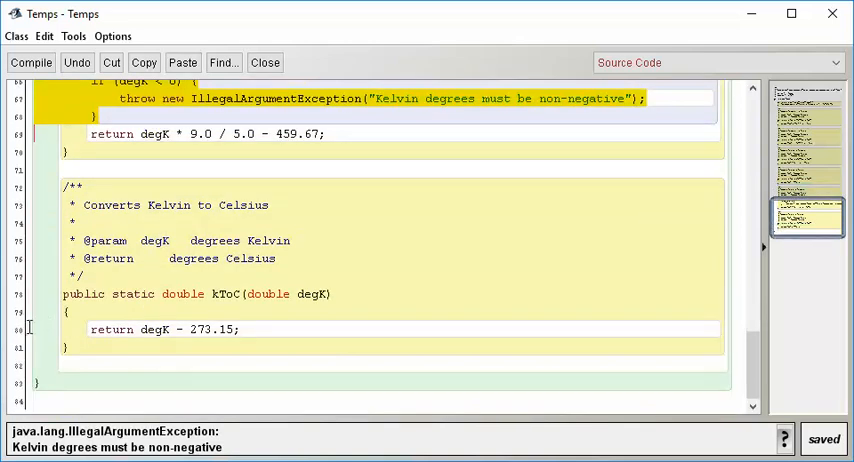
text(if (degK < 0) {)
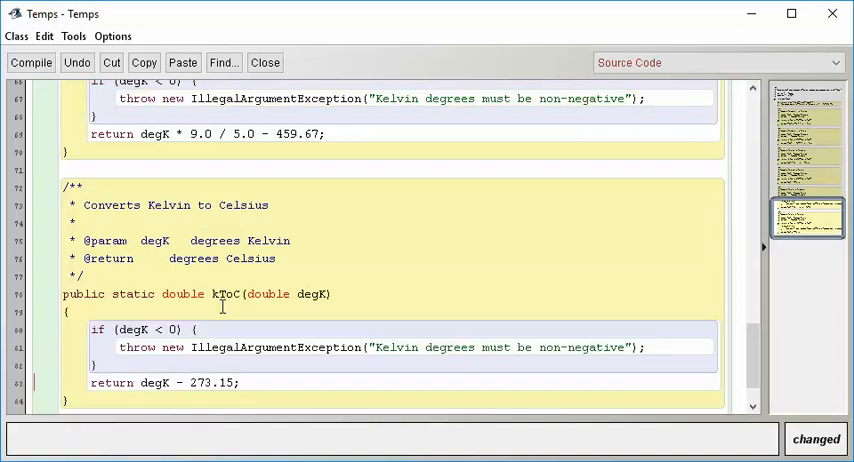
mouse_move(256, 294)
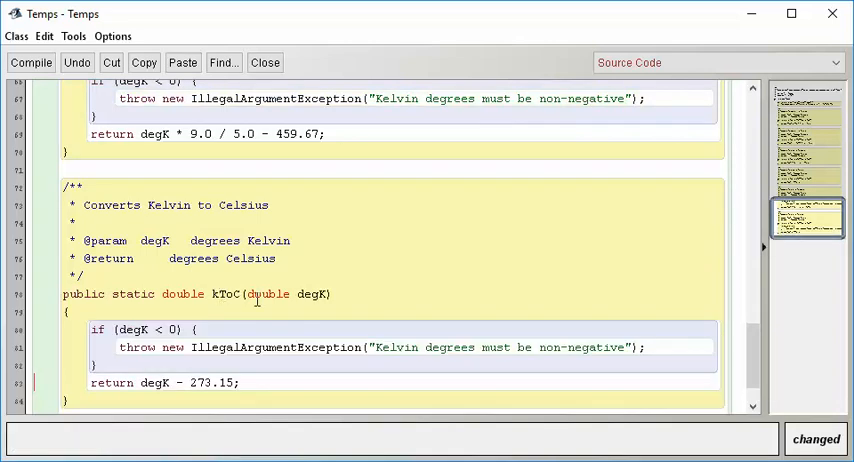
mouse_move(170, 330)
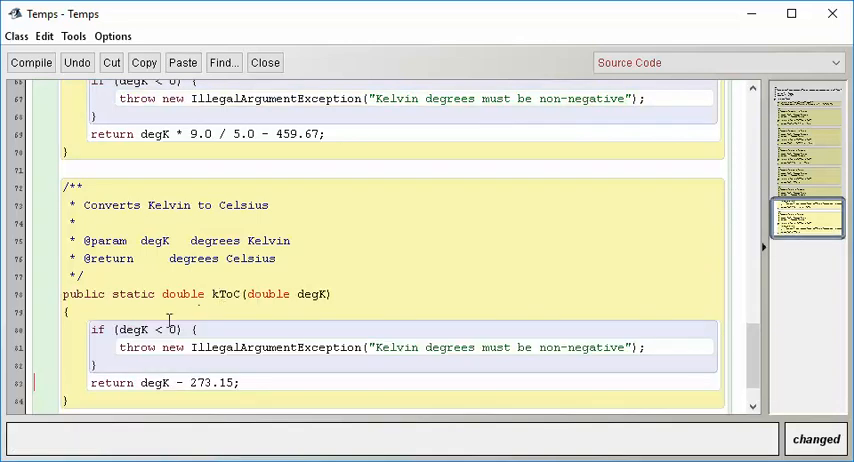
mouse_move(258, 340)
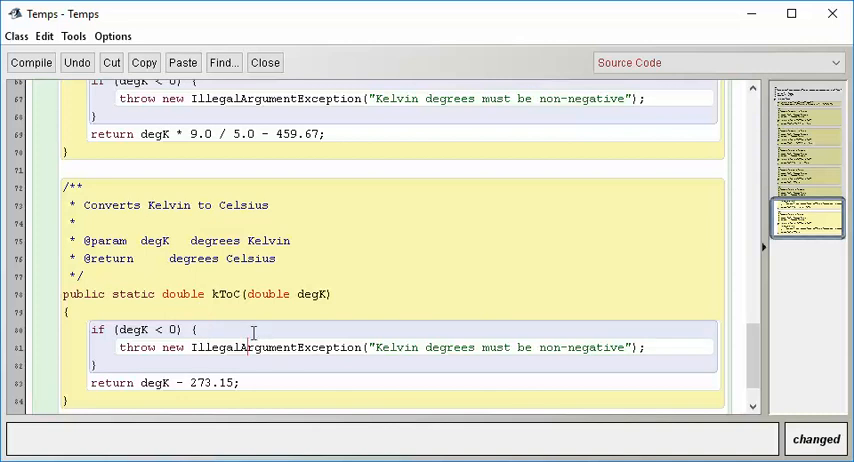
double_click(276, 348)
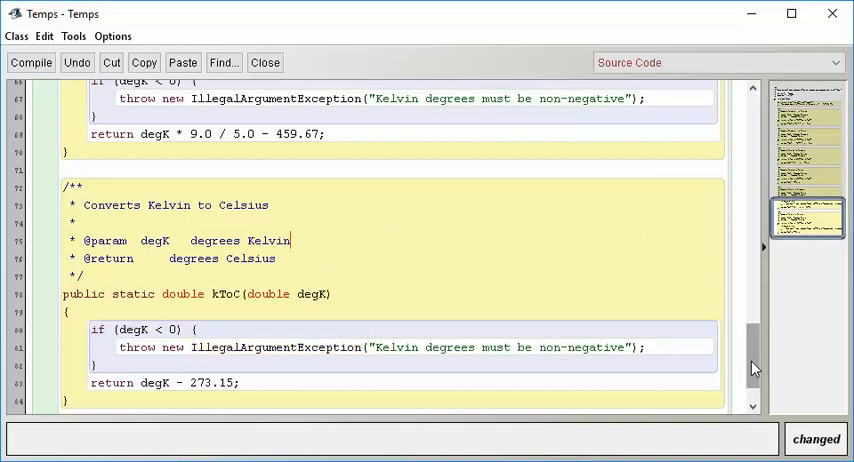
mouse_move(130, 328)
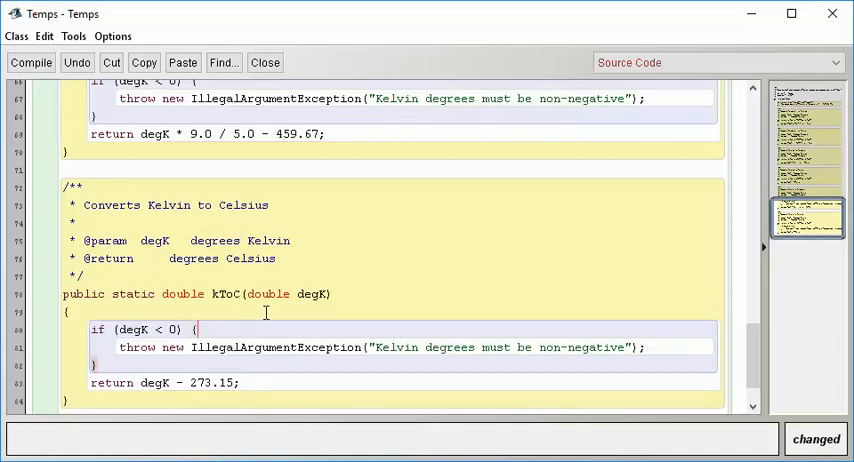
mouse_move(292, 322)
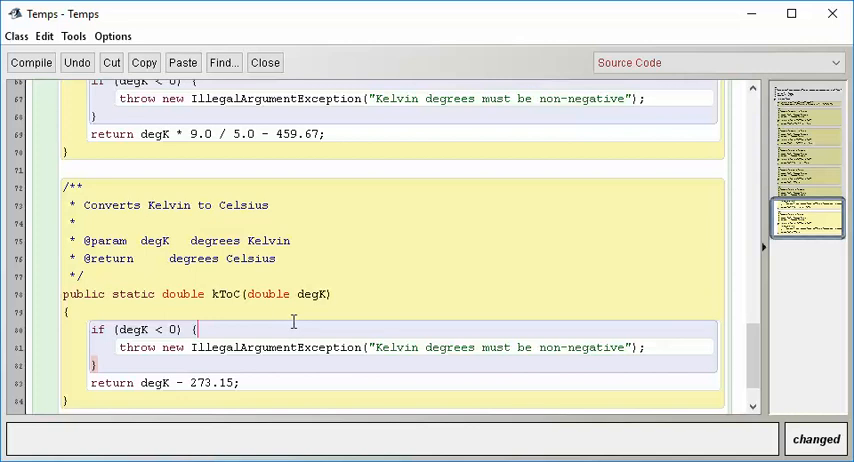
mouse_move(332, 318)
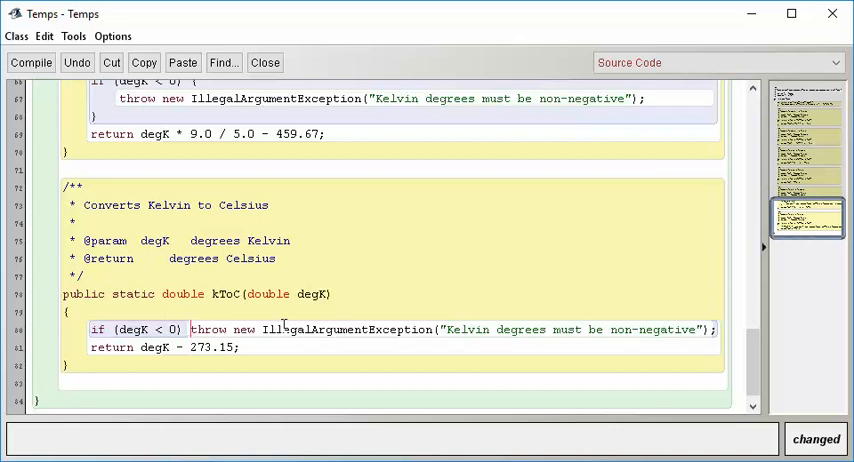
Step: Move kToC's throw statement onto its own indented line under a brace-less if
key(Return)
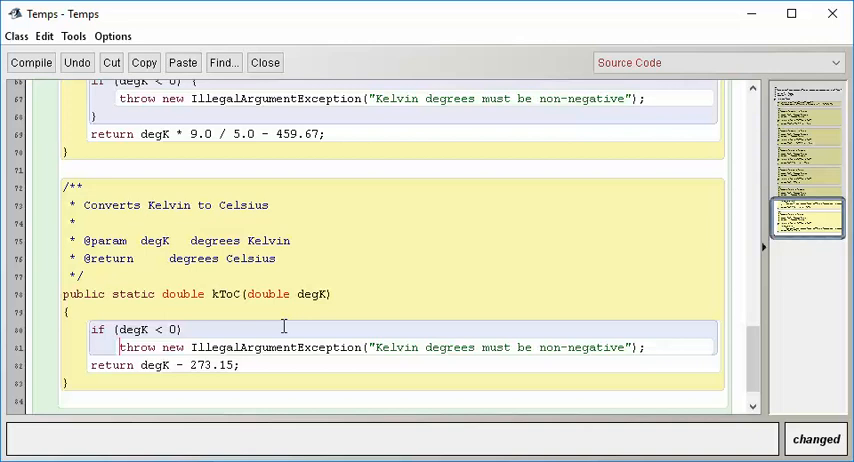
mouse_move(104, 356)
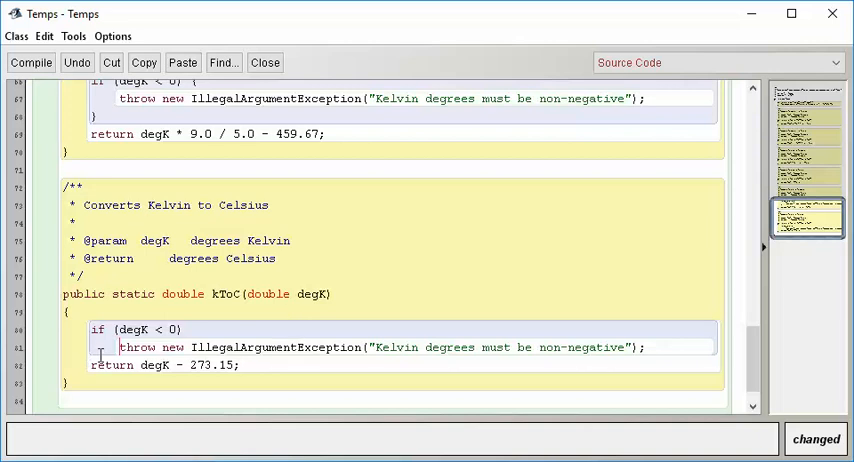
mouse_move(104, 364)
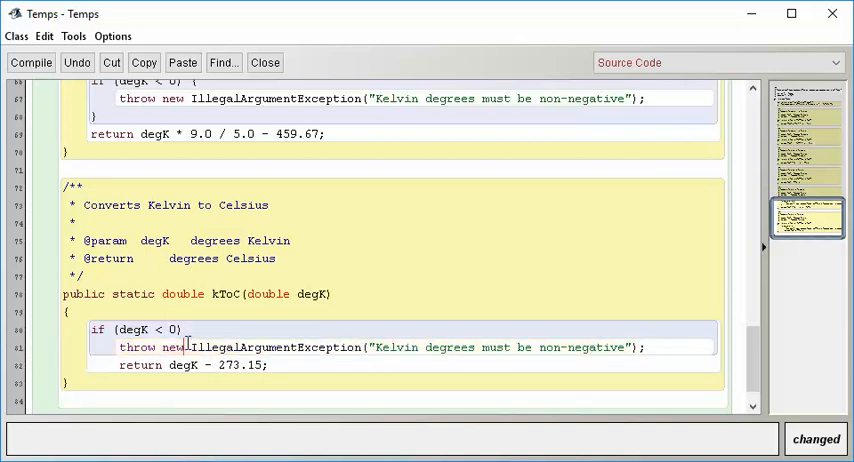
mouse_move(204, 328)
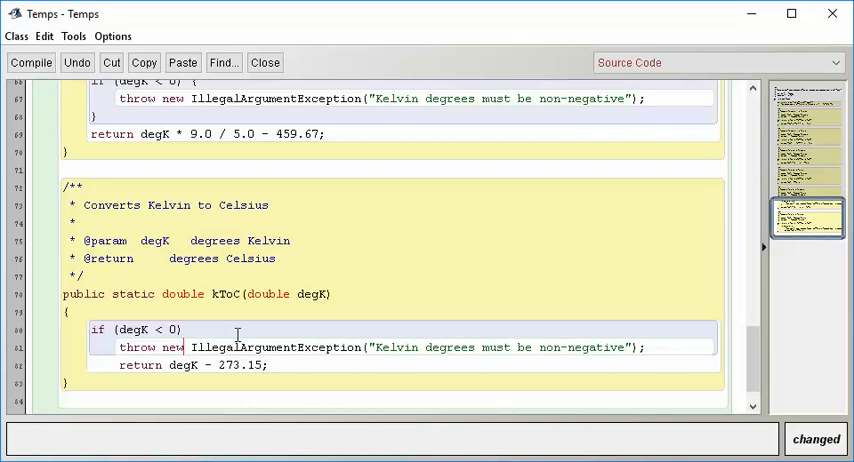
key(Backspace)
text( {)
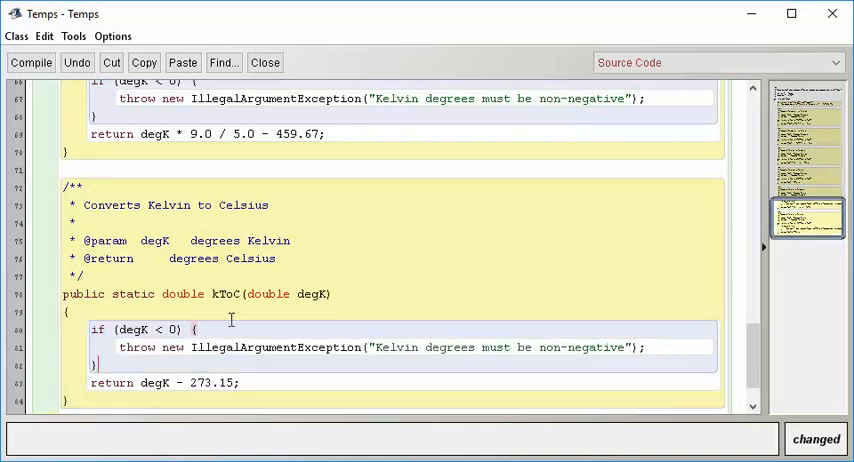
mouse_move(670, 348)
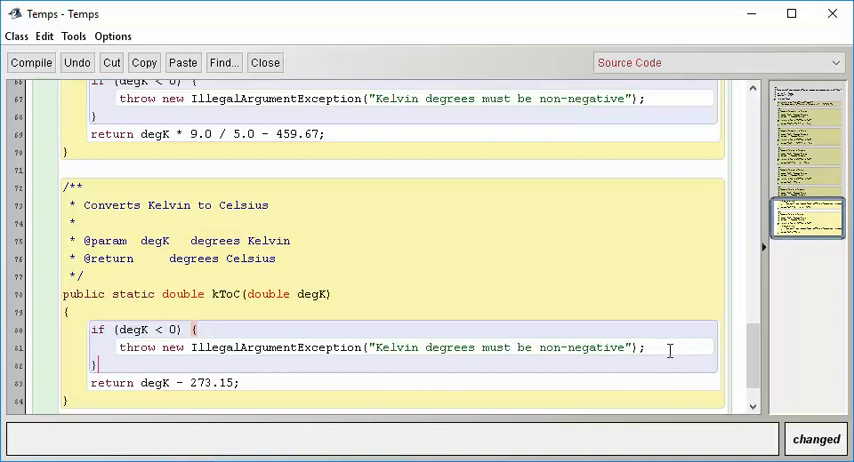
mouse_move(192, 366)
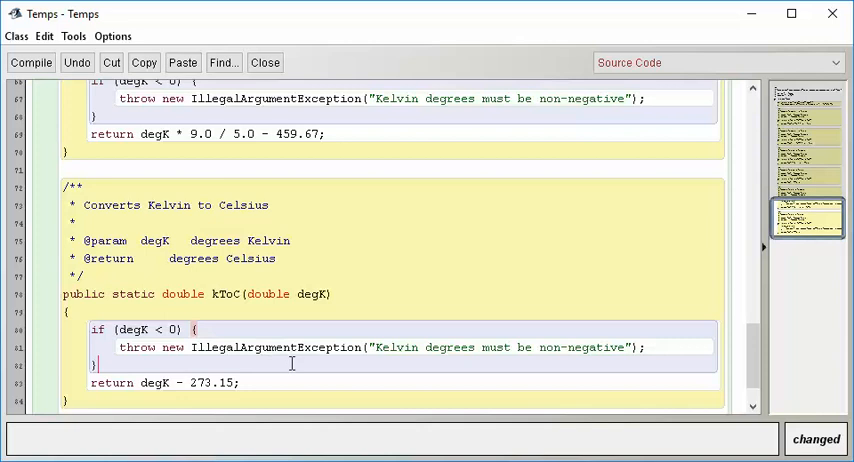
Step: Compile Temps with the braced Kelvin guards in kToF and kToC, yielding no syntax errors
click(32, 62)
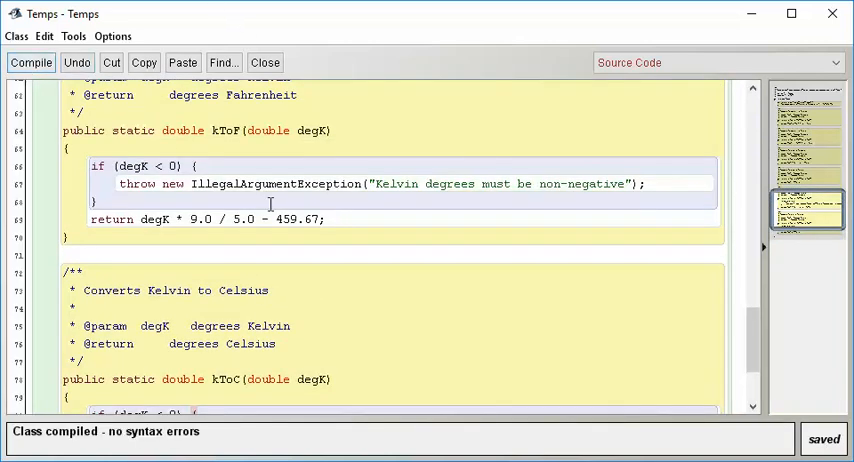